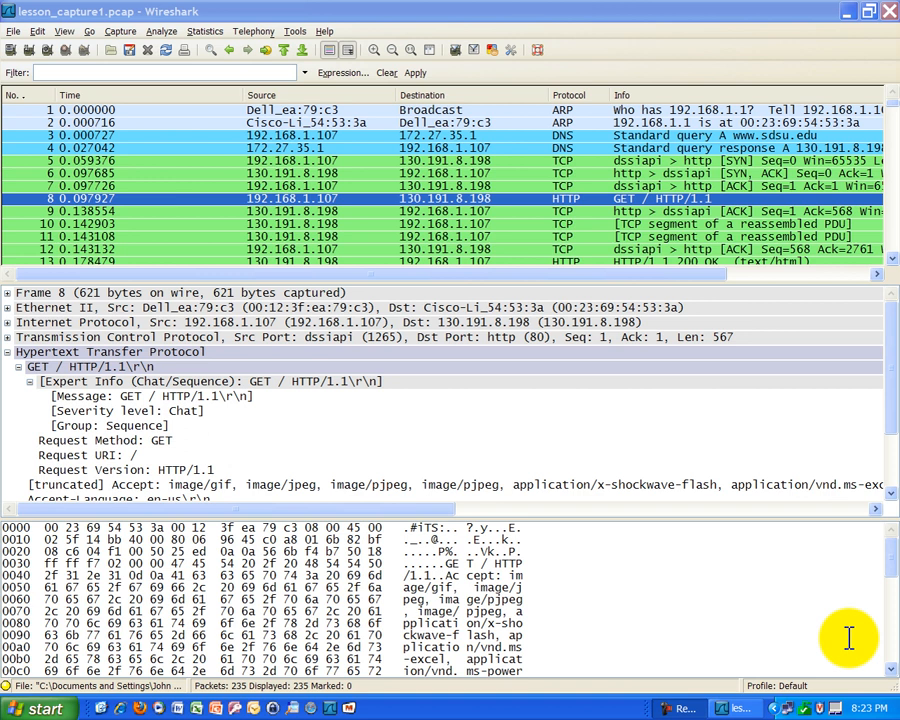
pyautogui.moveTo(636, 344)
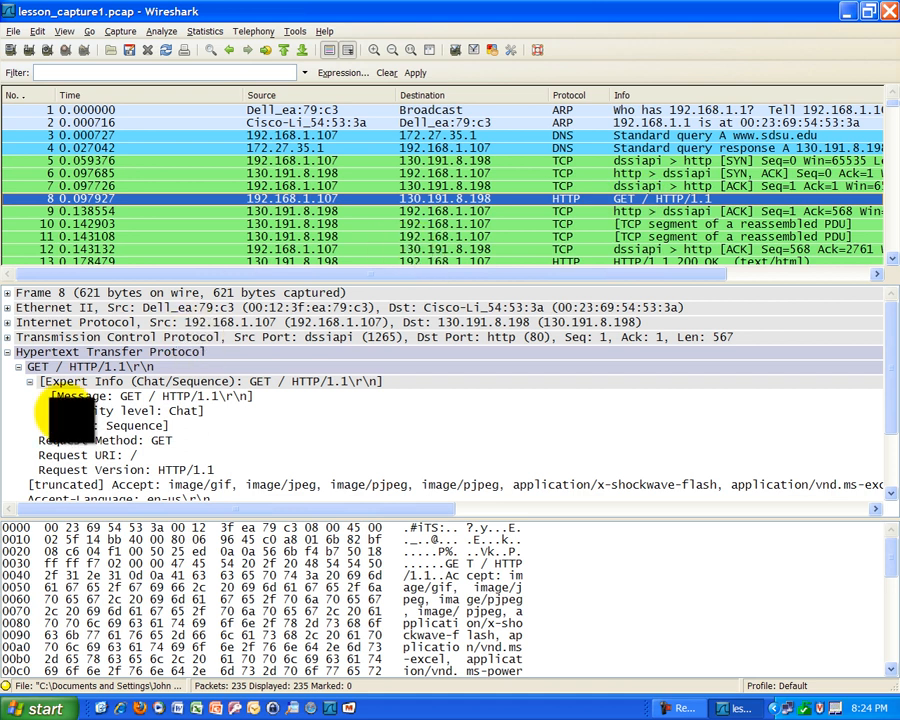
# Step: Collapse frame 8's Hypertext Transfer Protocol tree and select it to highlight its bytes in the hex dump
pyautogui.click(8, 352)
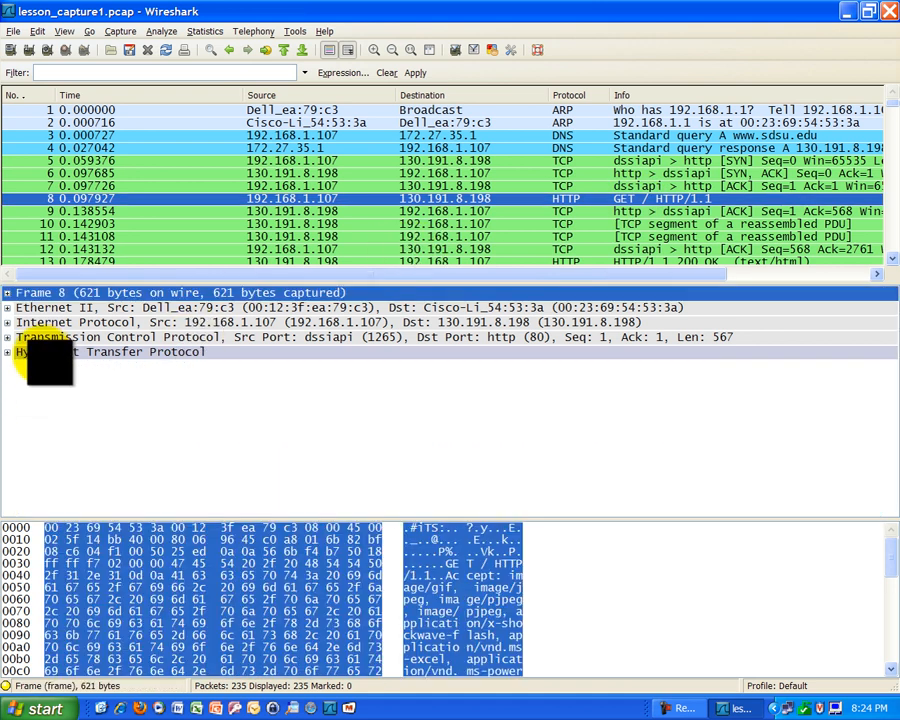
pyautogui.click(110, 352)
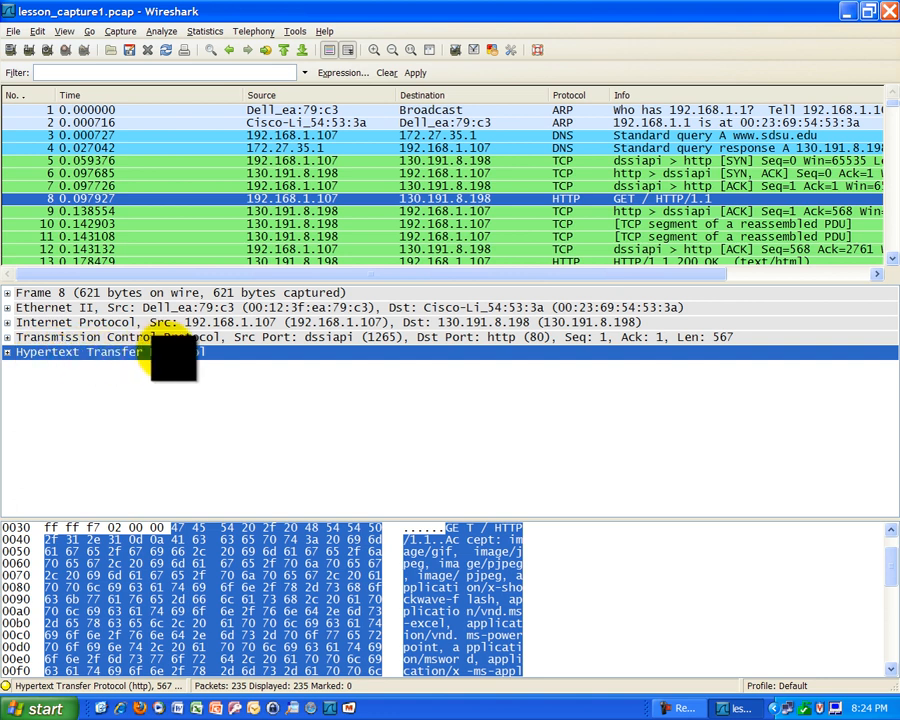
pyautogui.moveTo(50, 352)
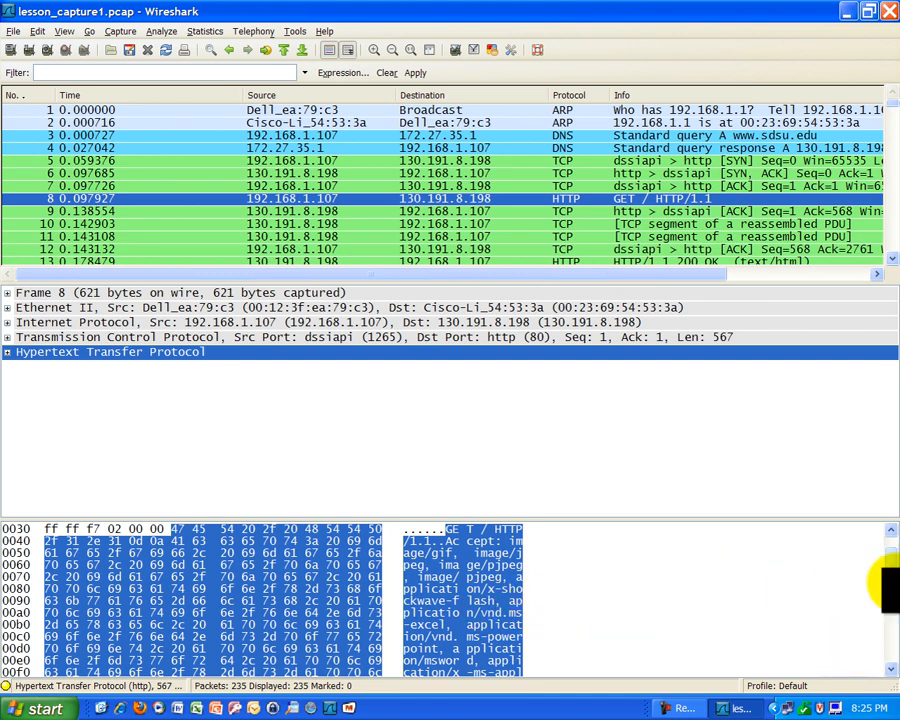
pyautogui.scroll(-3)
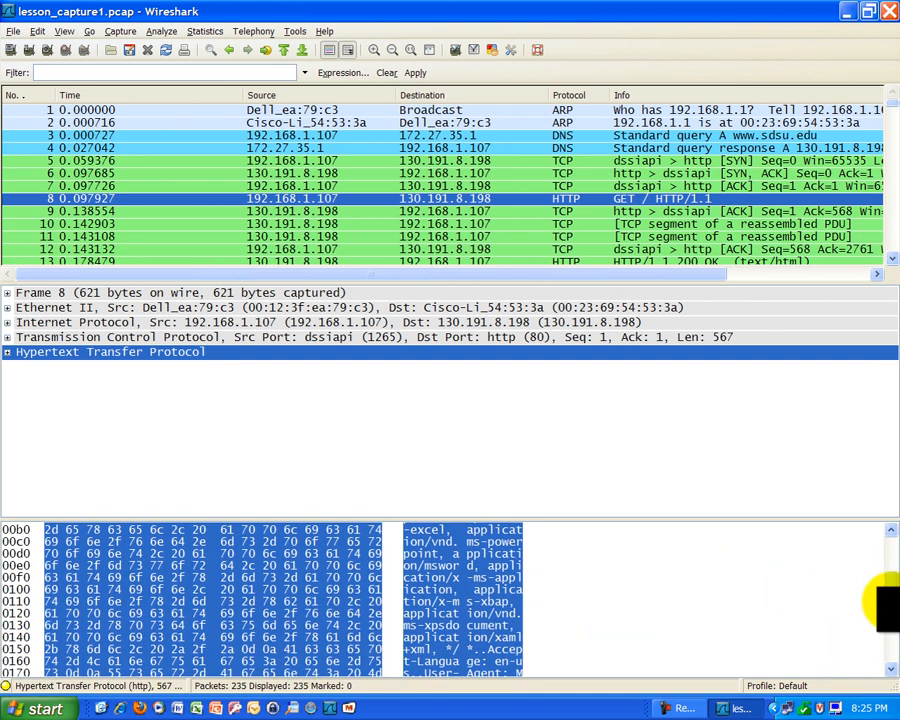
pyautogui.scroll(-3)
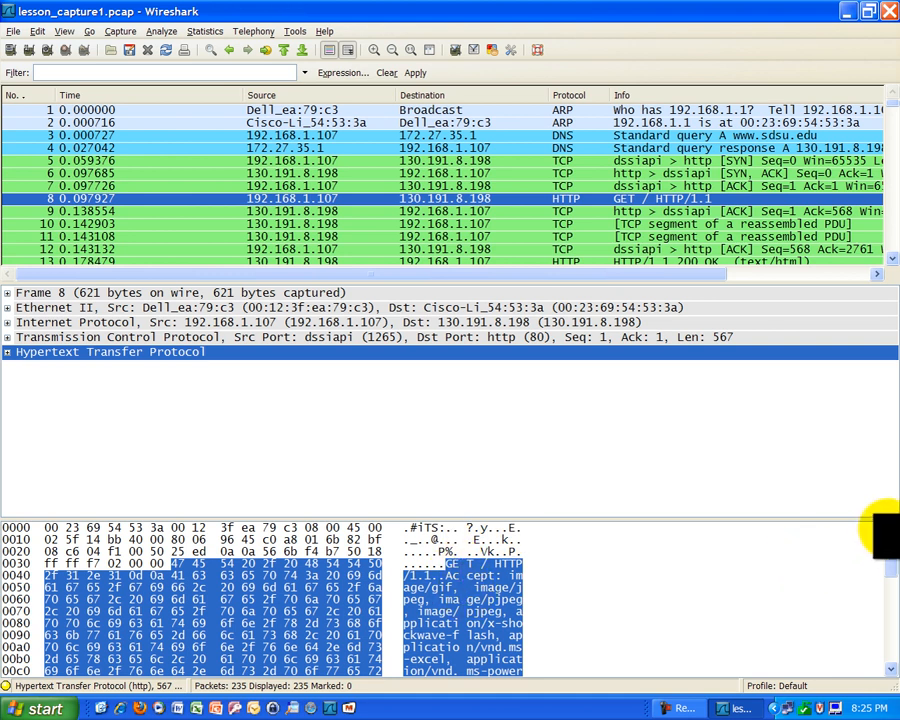
pyautogui.scroll(-3)
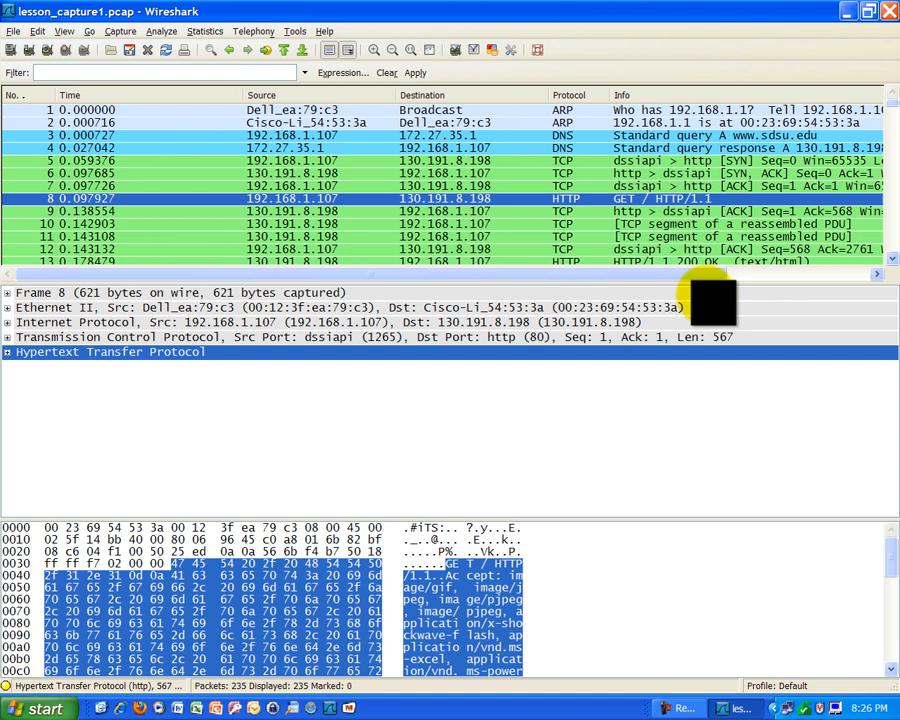
pyautogui.moveTo(736, 344)
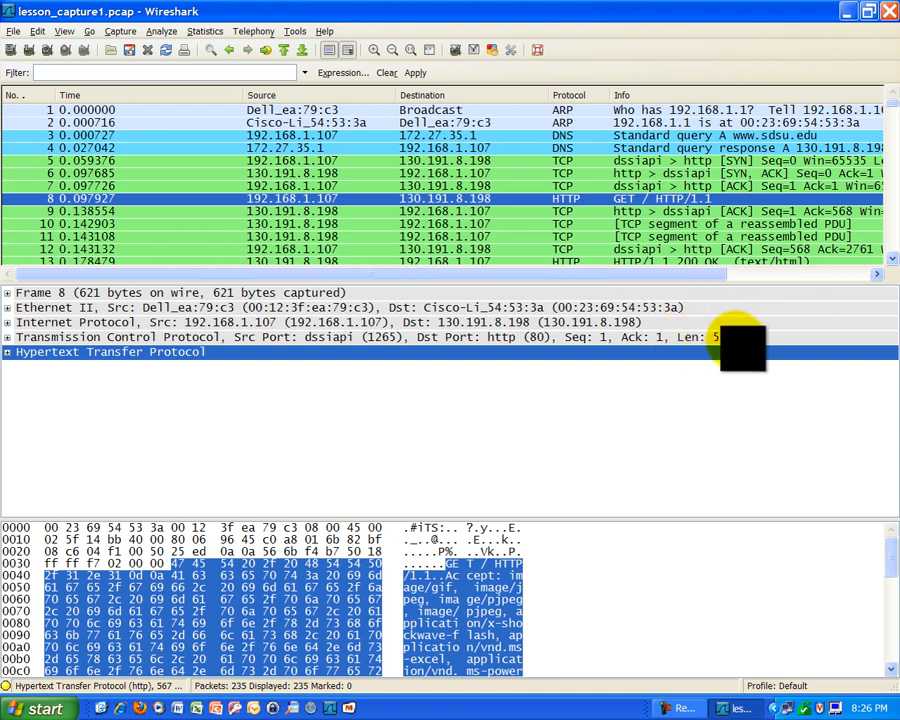
pyautogui.moveTo(744, 344)
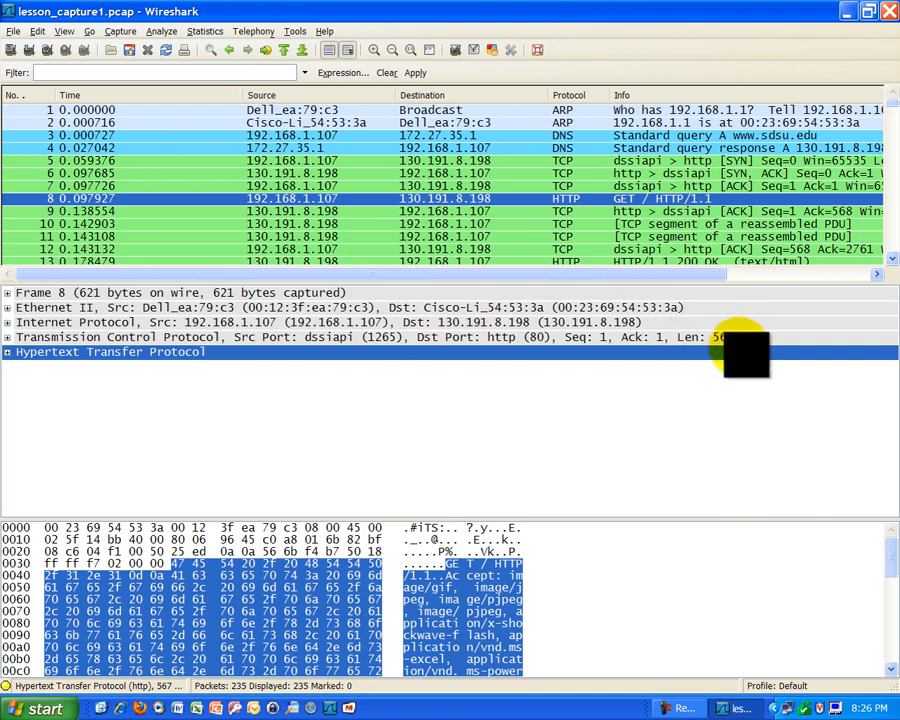
pyautogui.moveTo(100, 304)
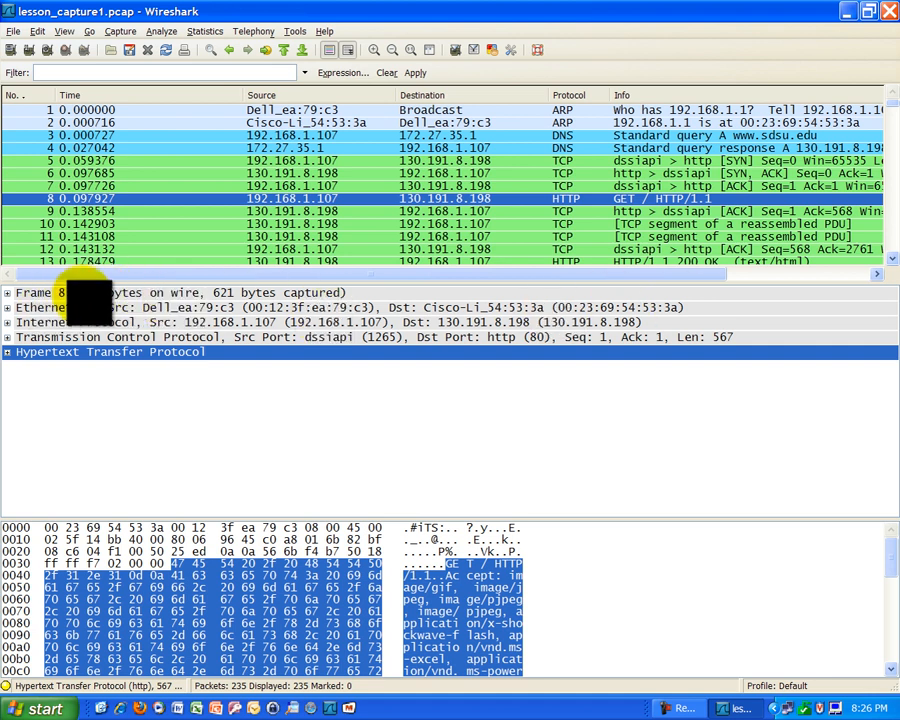
pyautogui.moveTo(710, 330)
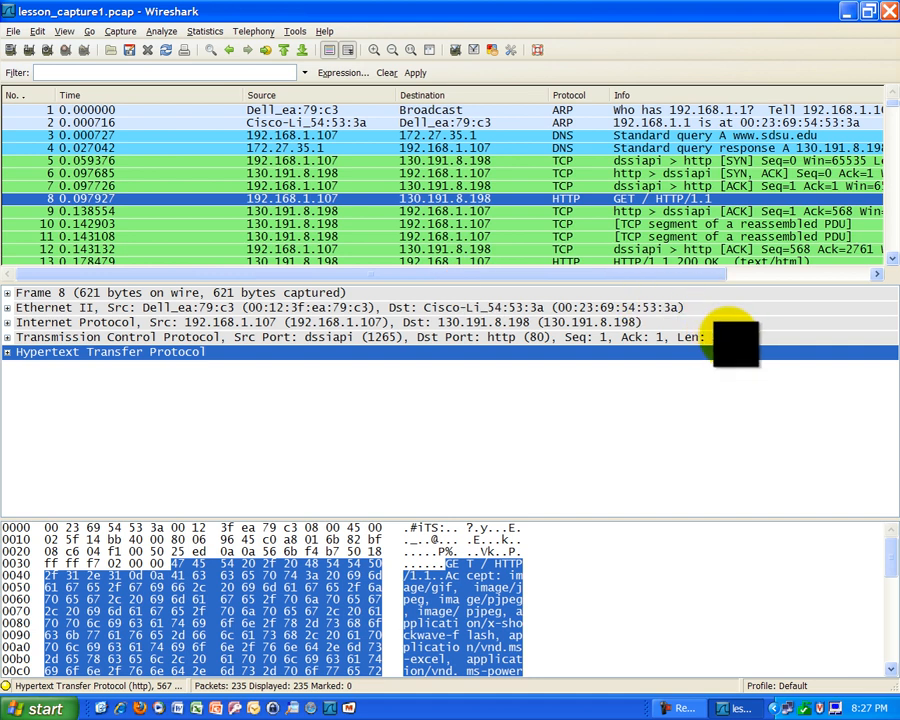
pyautogui.moveTo(720, 350)
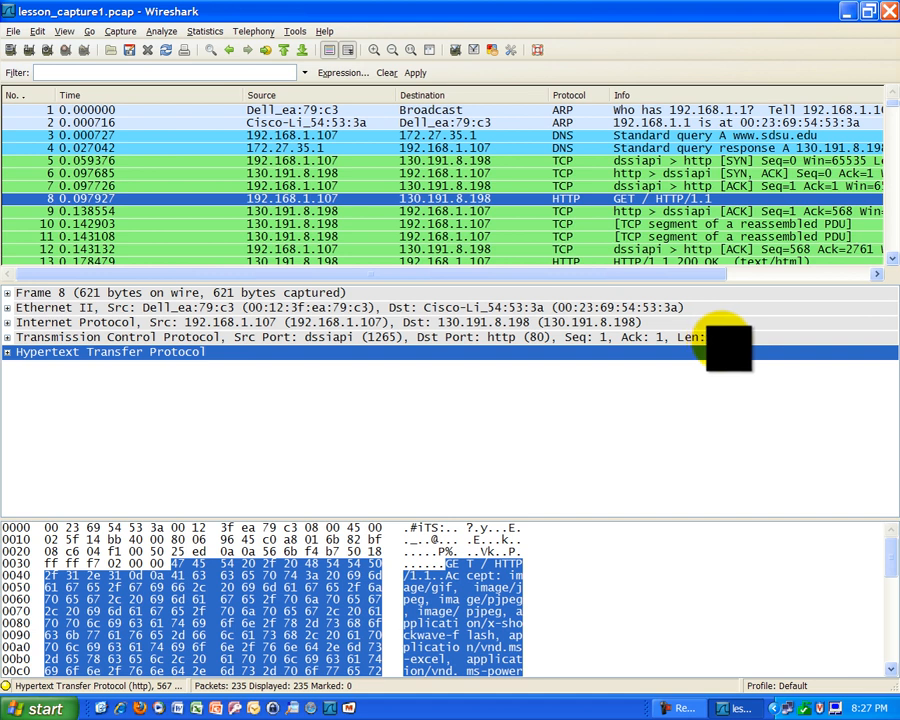
pyautogui.moveTo(736, 344)
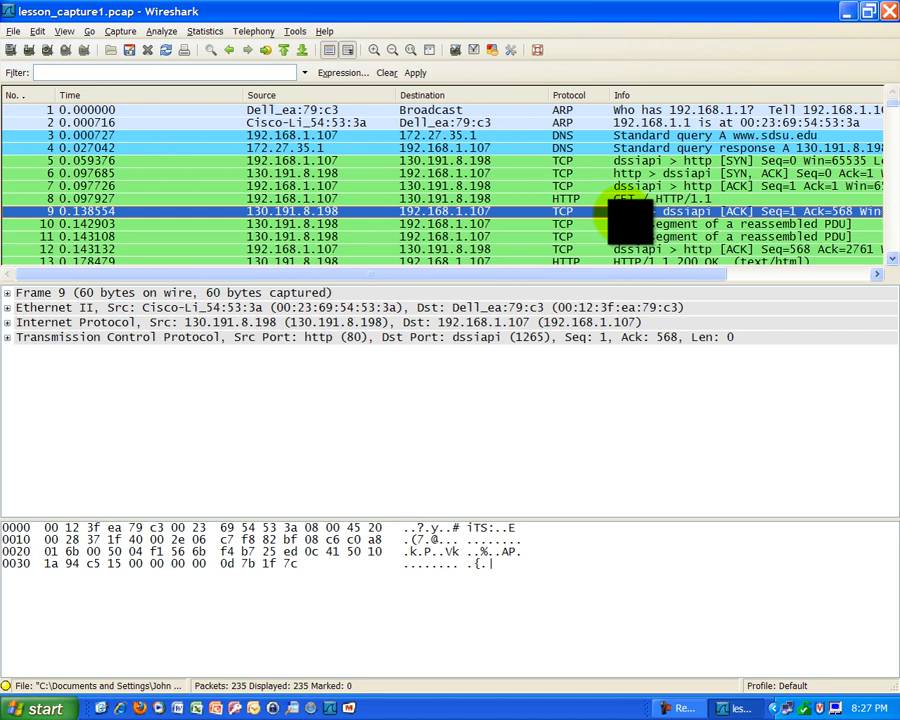
pyautogui.moveTo(170, 258)
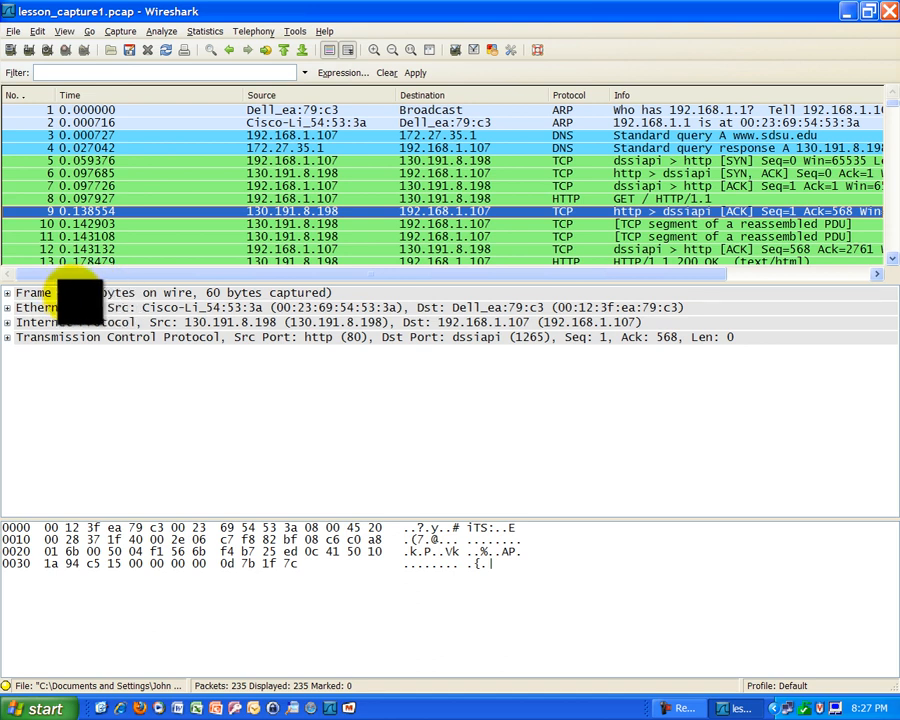
pyautogui.moveTo(716, 330)
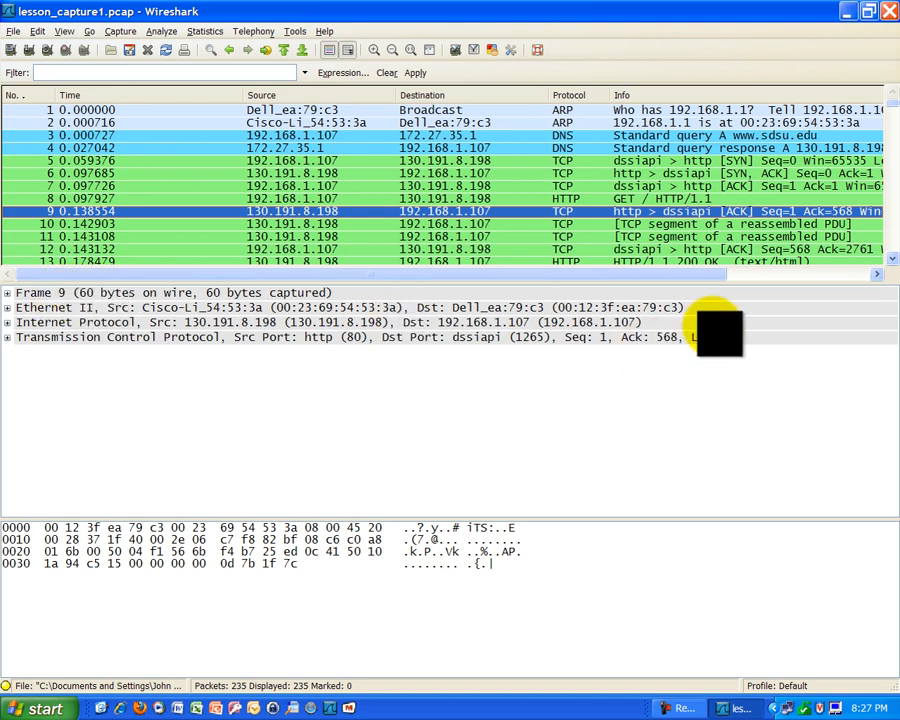
pyautogui.moveTo(716, 344)
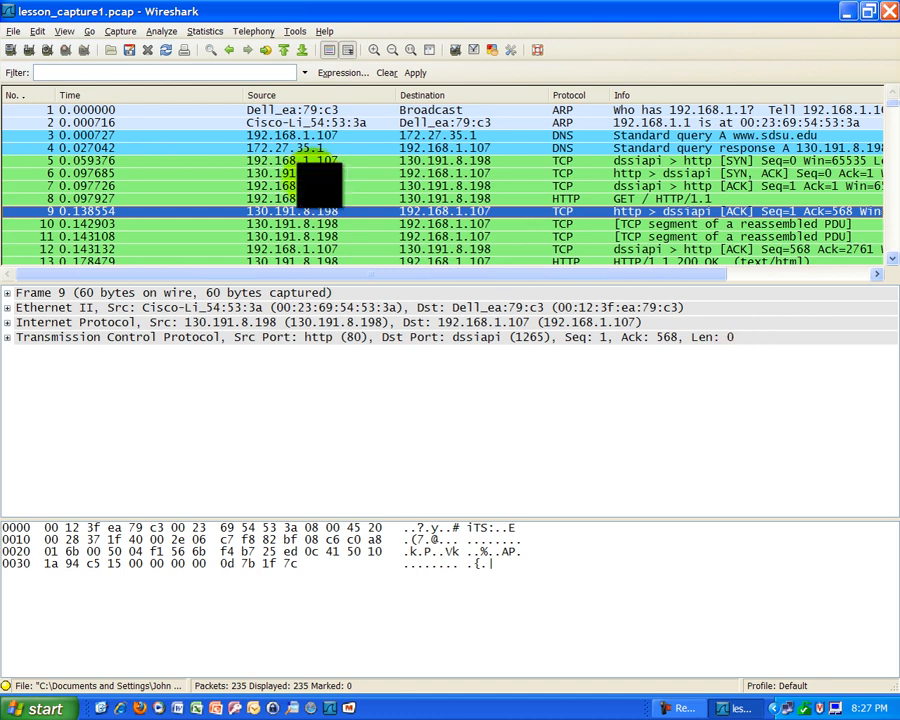
pyautogui.moveTo(430, 216)
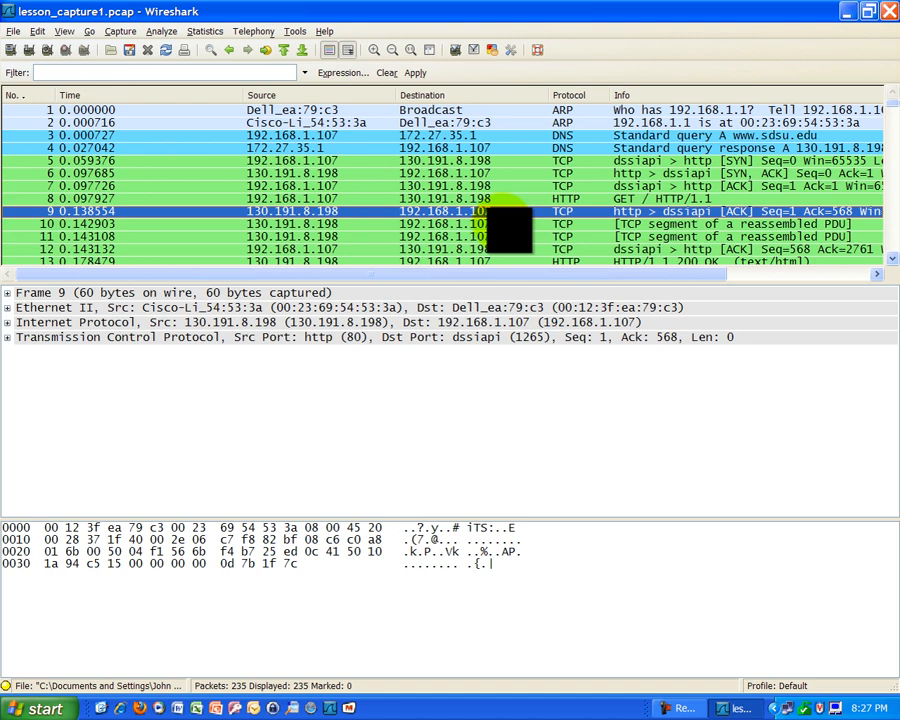
pyautogui.moveTo(736, 340)
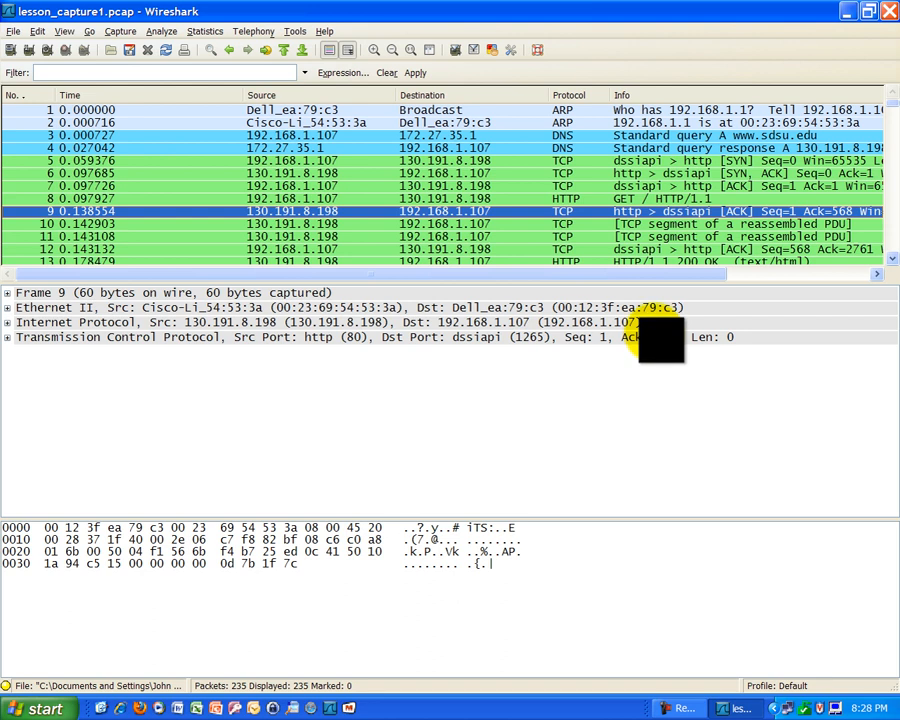
pyautogui.moveTo(676, 344)
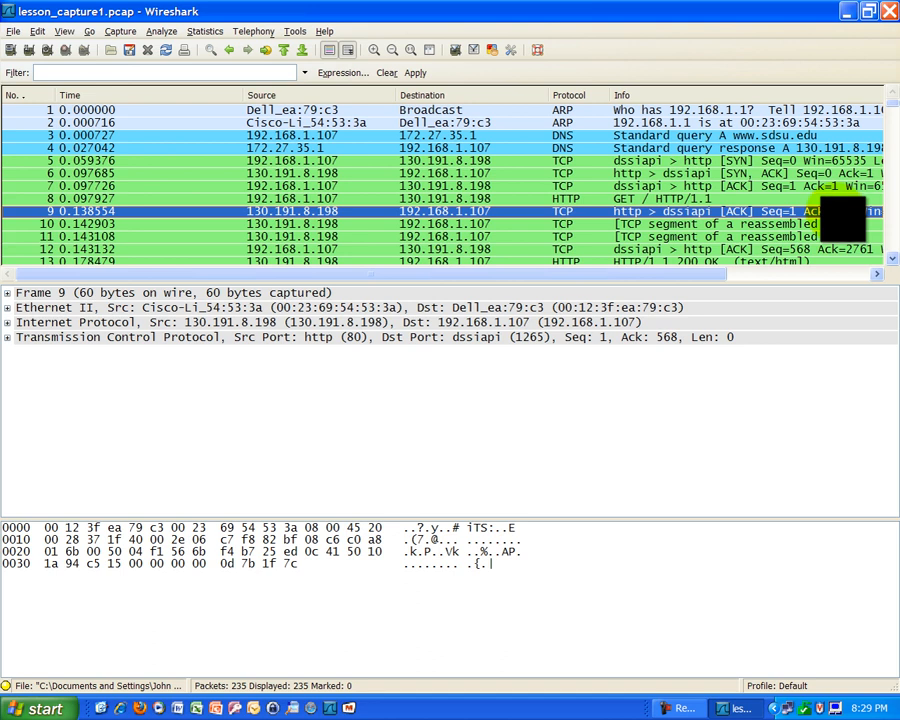
pyautogui.moveTo(384, 212)
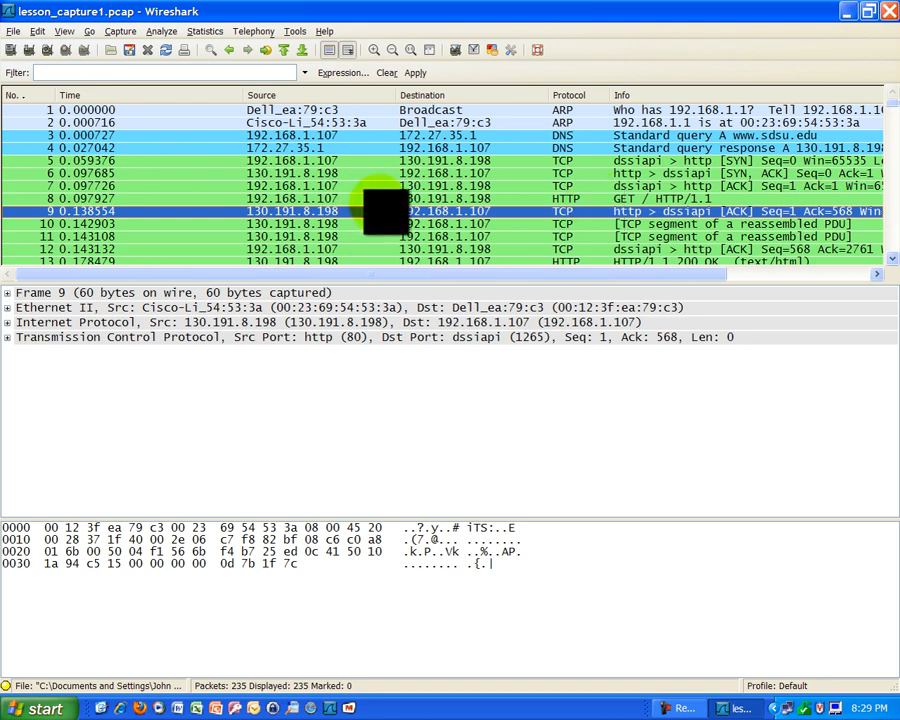
pyautogui.moveTo(330, 170)
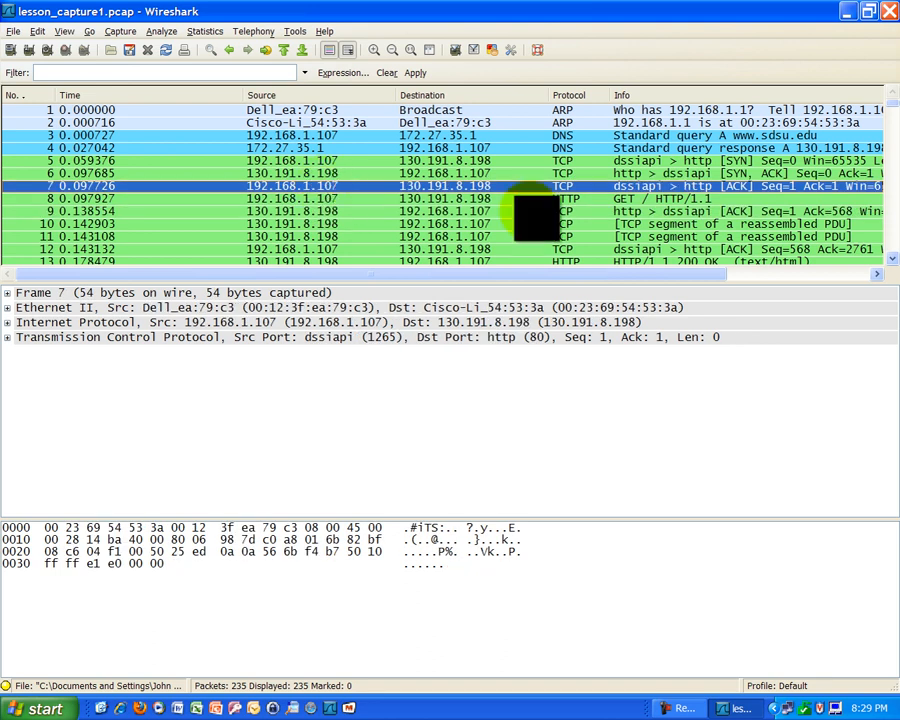
pyautogui.moveTo(340, 200)
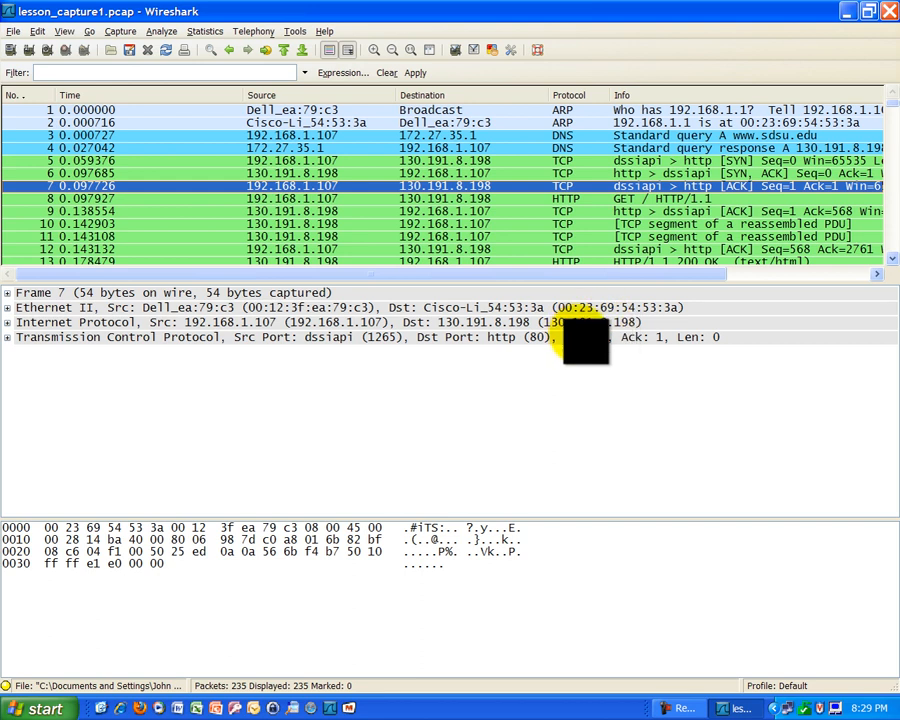
pyautogui.moveTo(330, 204)
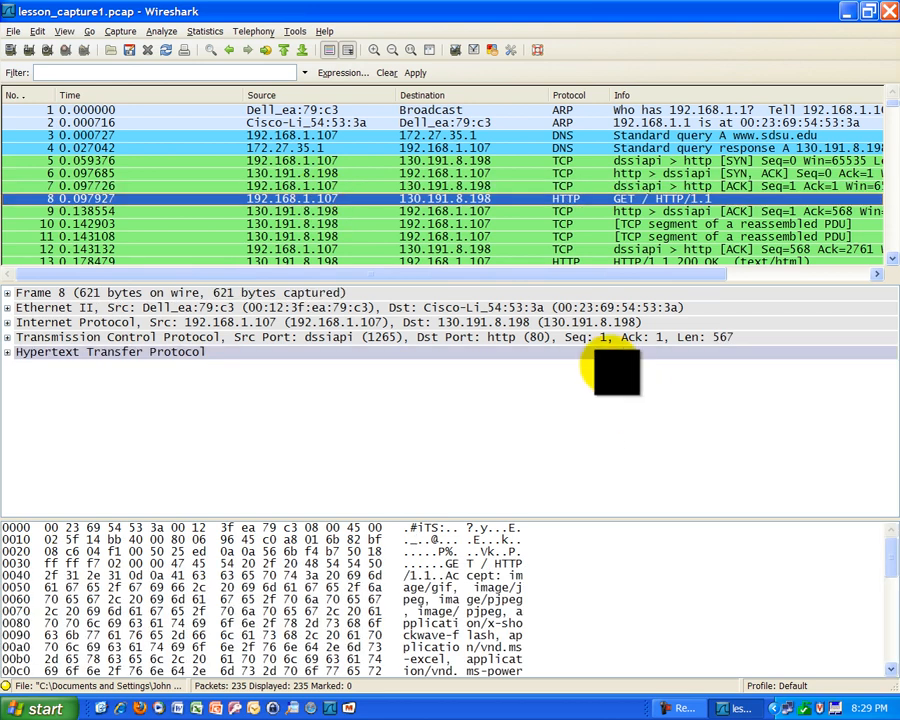
pyautogui.moveTo(600, 356)
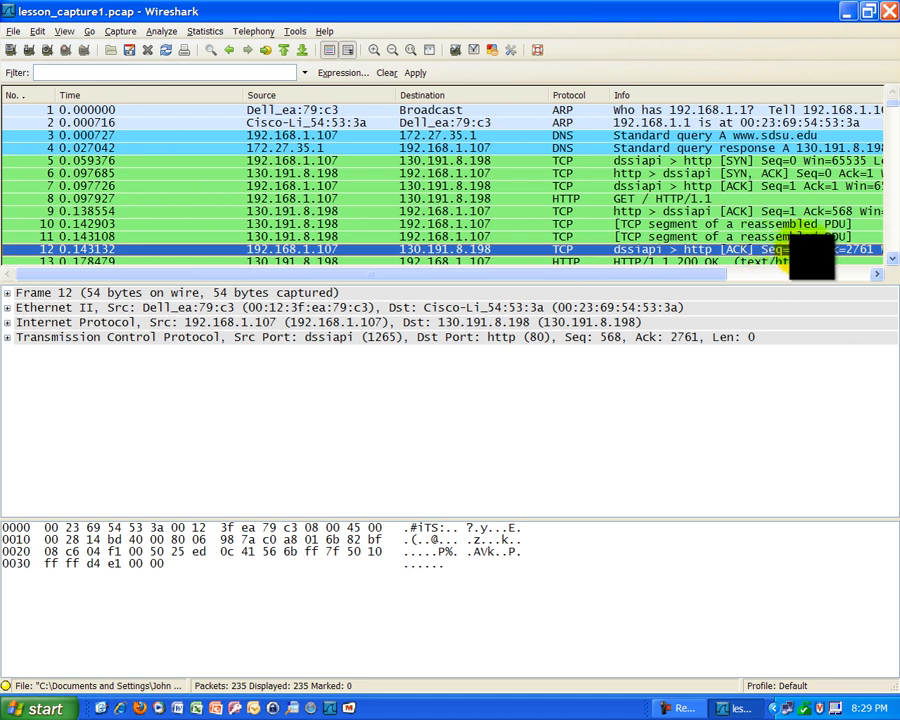
pyautogui.moveTo(784, 268)
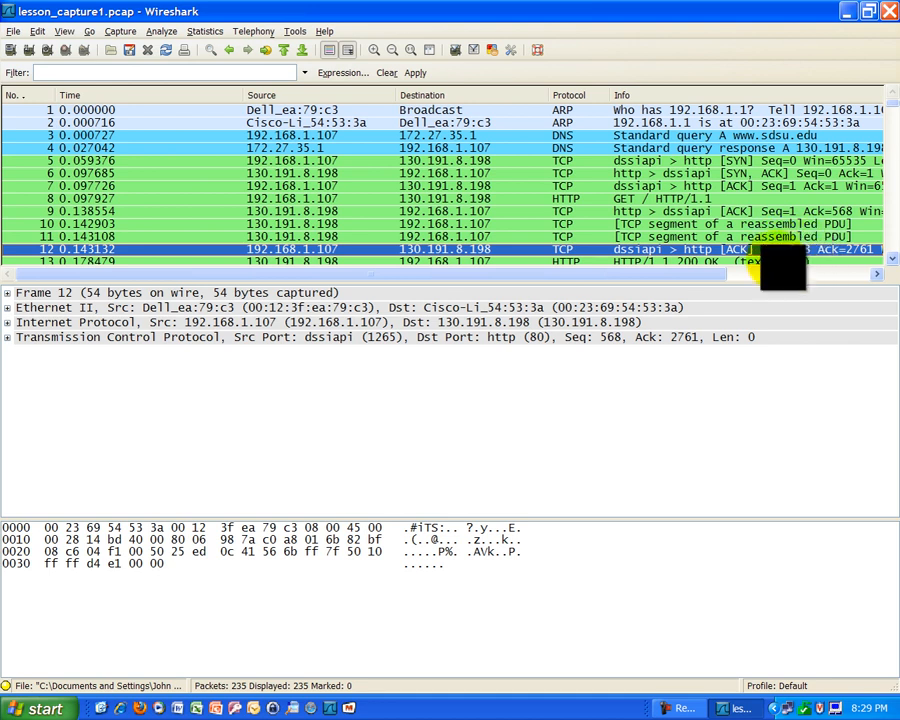
pyautogui.moveTo(756, 284)
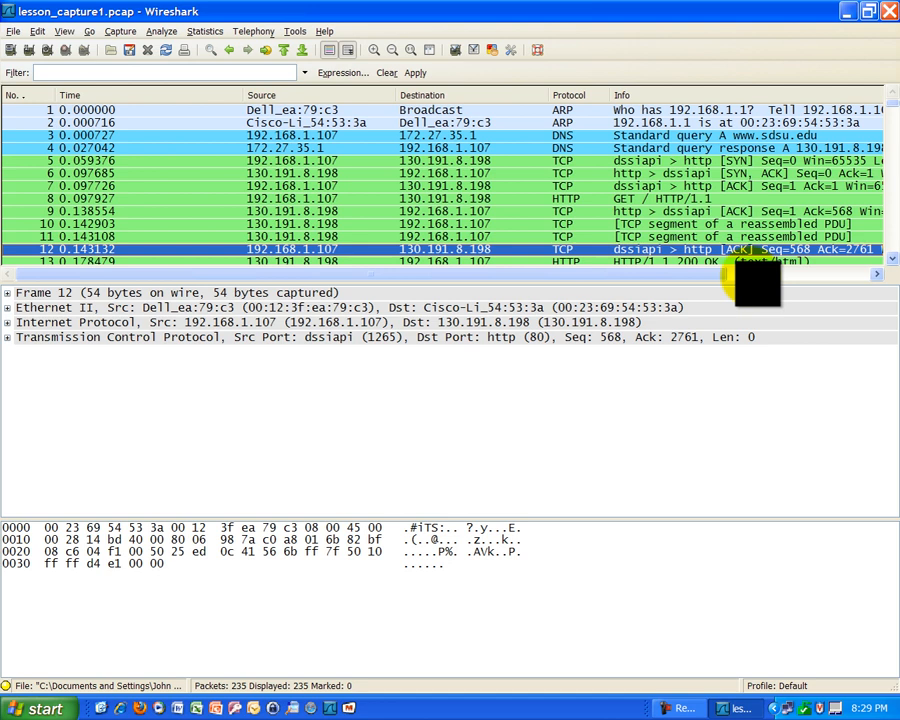
pyautogui.moveTo(420, 210)
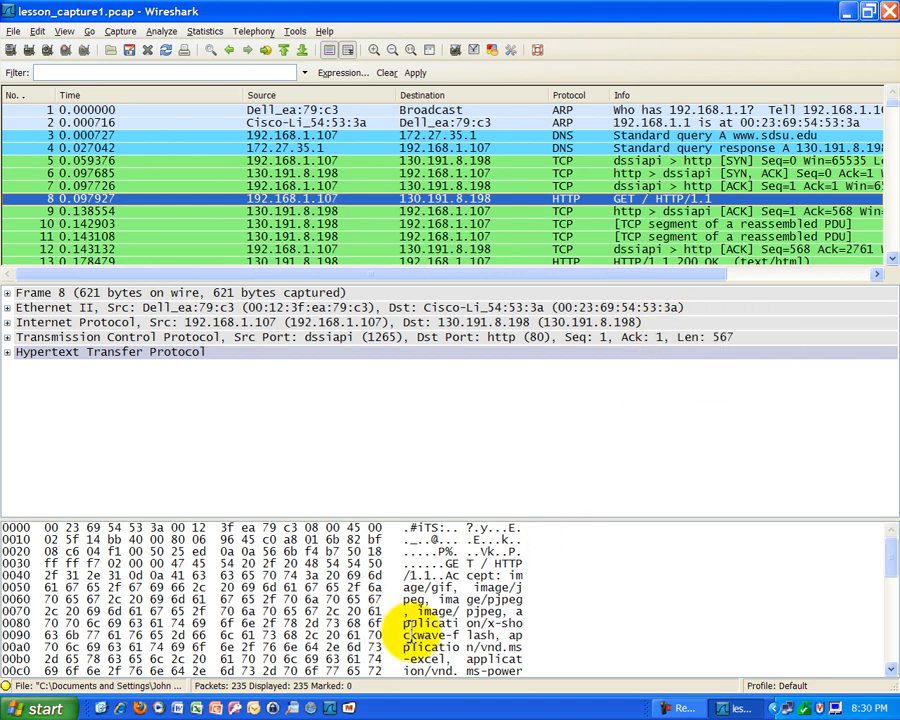
# Step: Expand frame 8's HTTP layer to show the GET request headers (Accept, User-Agent, Host)
pyautogui.click(8, 352)
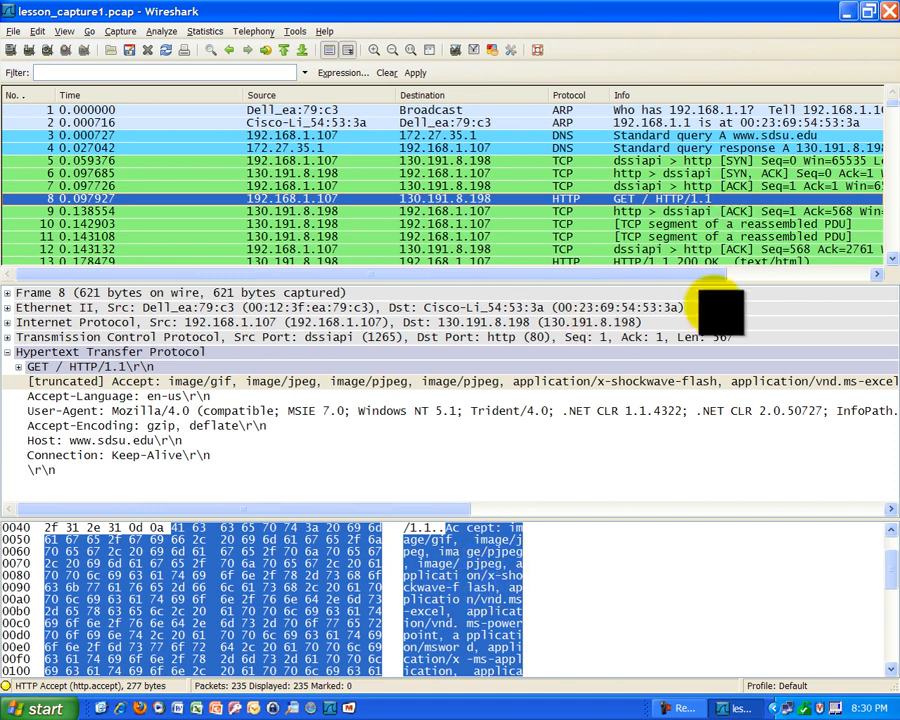
pyautogui.moveTo(716, 336)
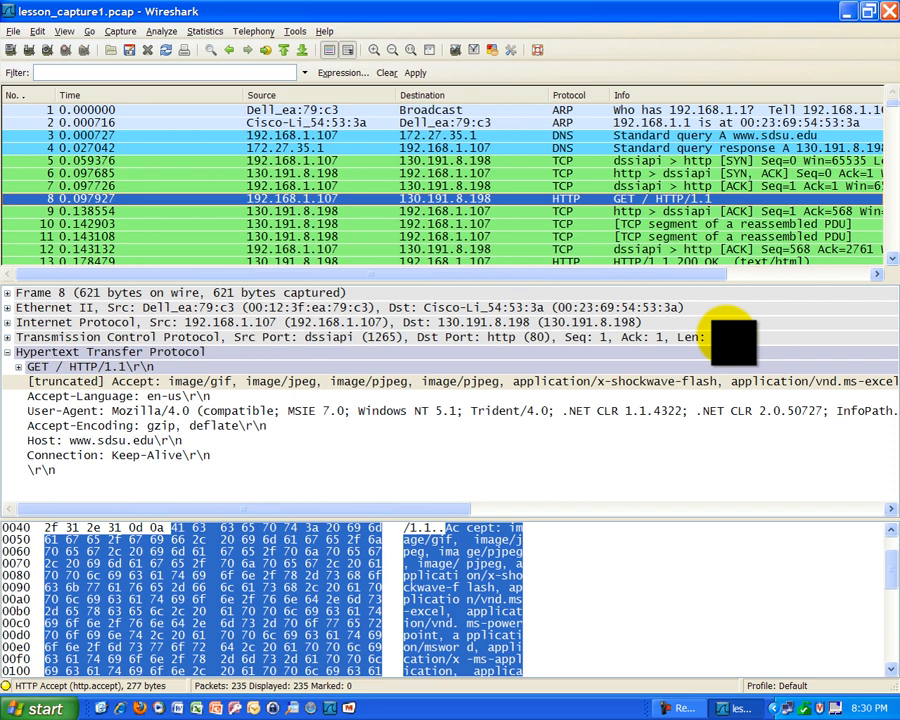
pyautogui.moveTo(516, 256)
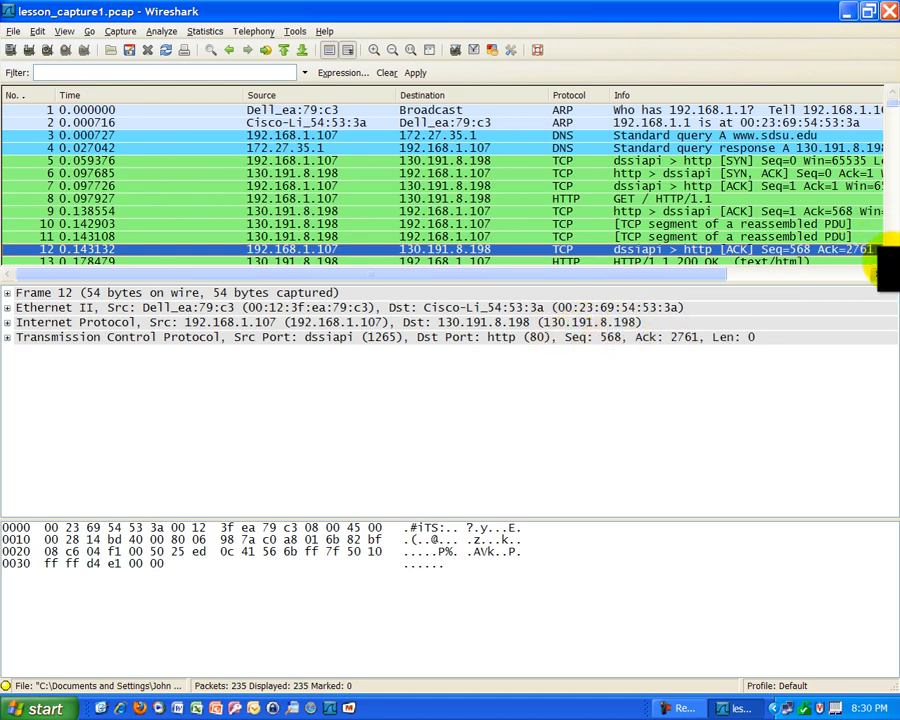
# Step: Scroll to frame 14's ACK (Ack 3159), then return to frame 12 (Seq 568, Ack 2761)
pyautogui.scroll(-3)
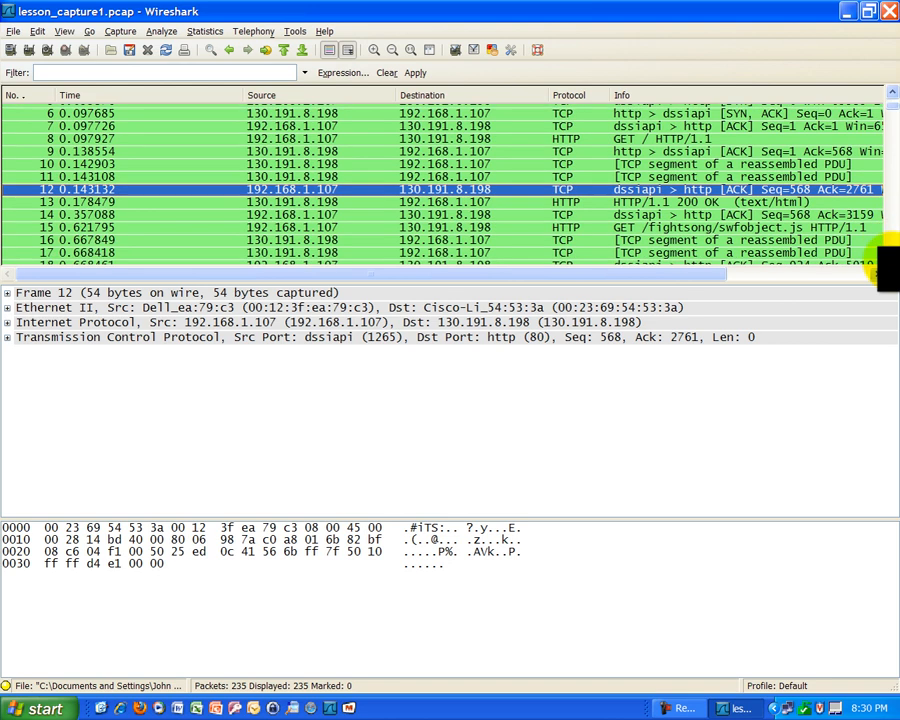
pyautogui.scroll(-3)
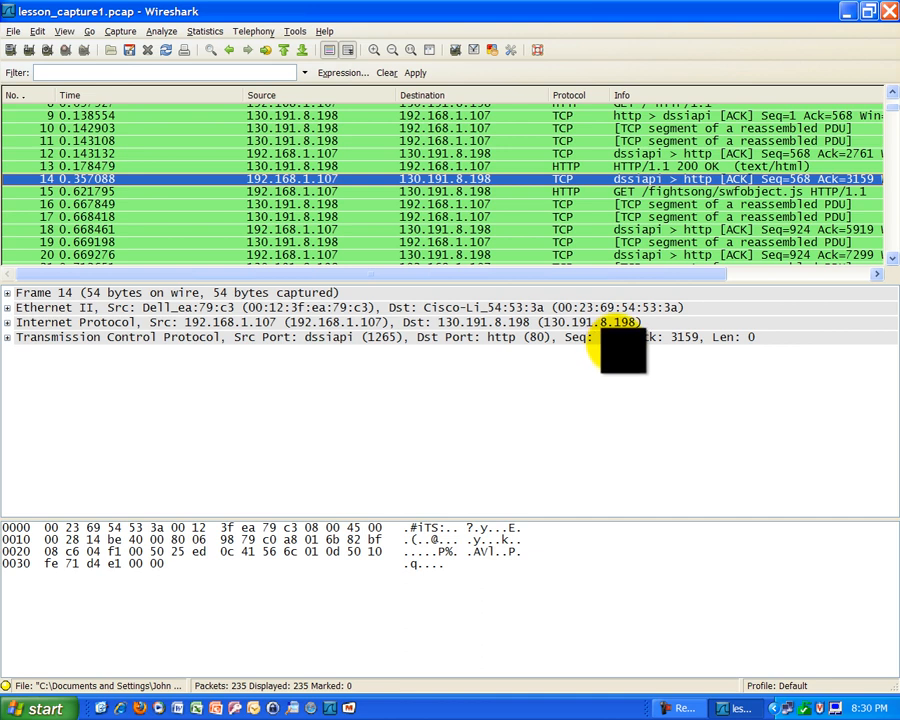
pyautogui.moveTo(320, 180)
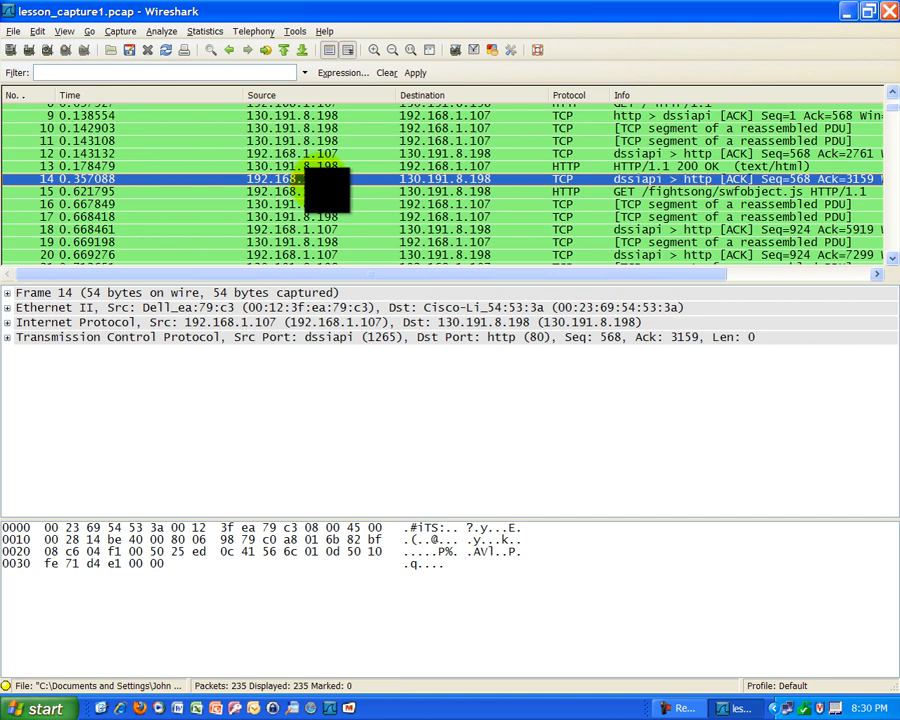
pyautogui.click(300, 152)
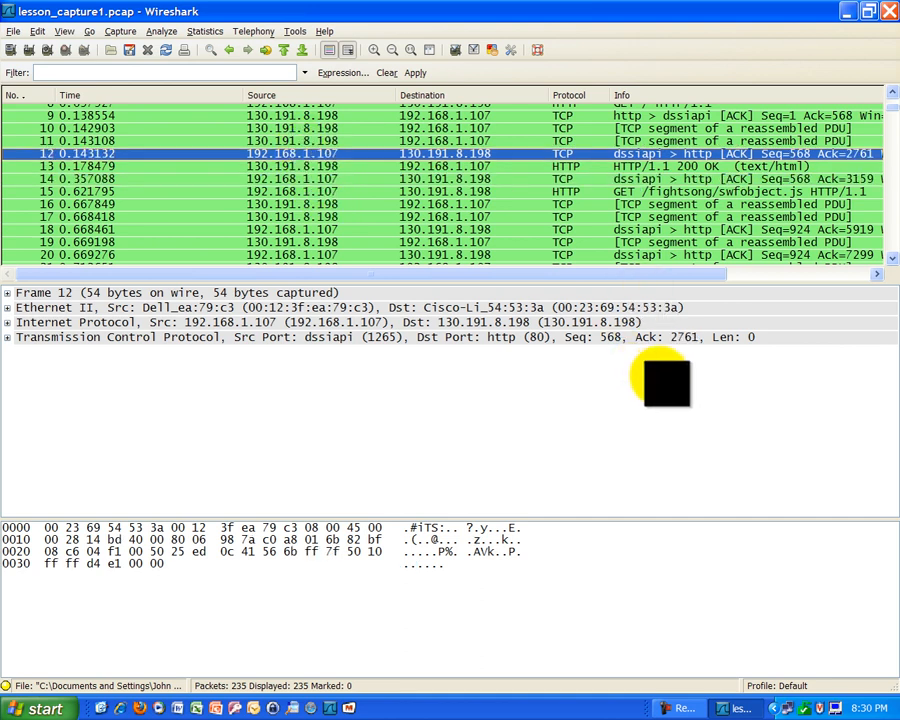
pyautogui.moveTo(324, 336)
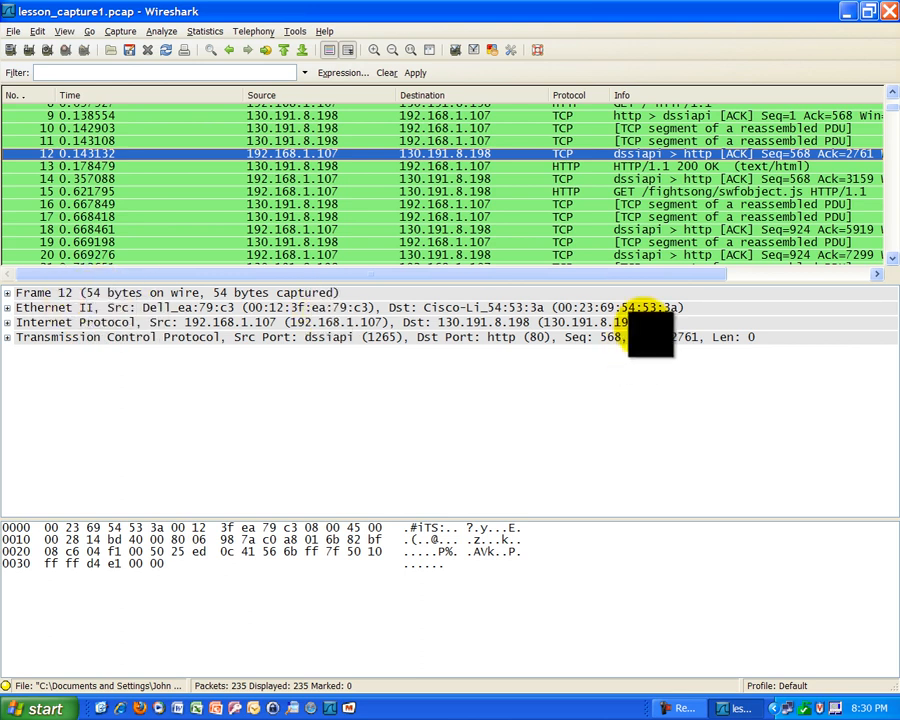
pyautogui.moveTo(744, 336)
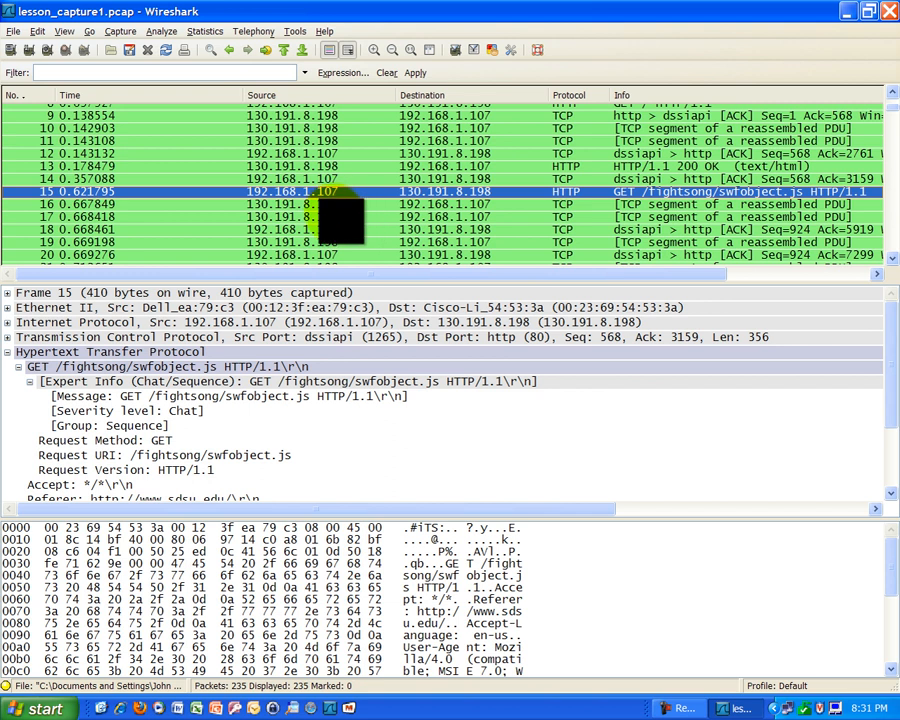
pyautogui.moveTo(760, 364)
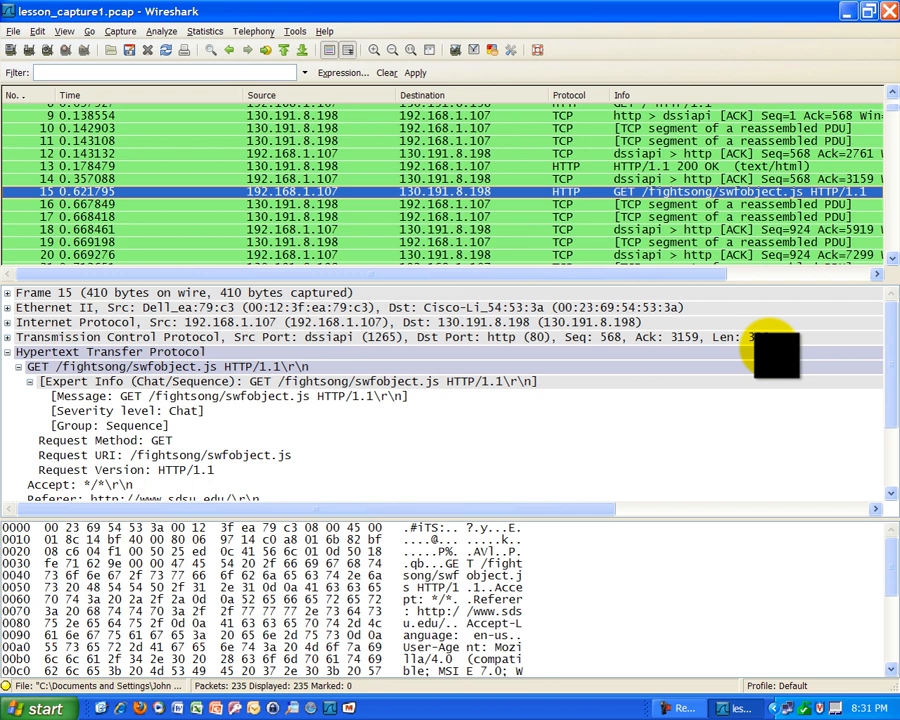
pyautogui.moveTo(336, 230)
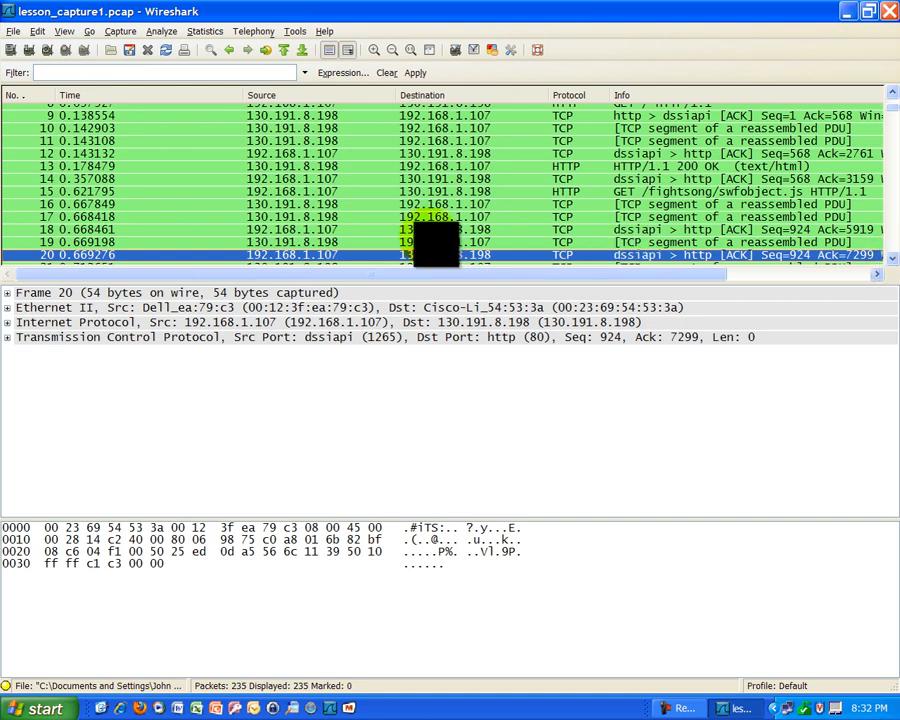
pyautogui.moveTo(590, 352)
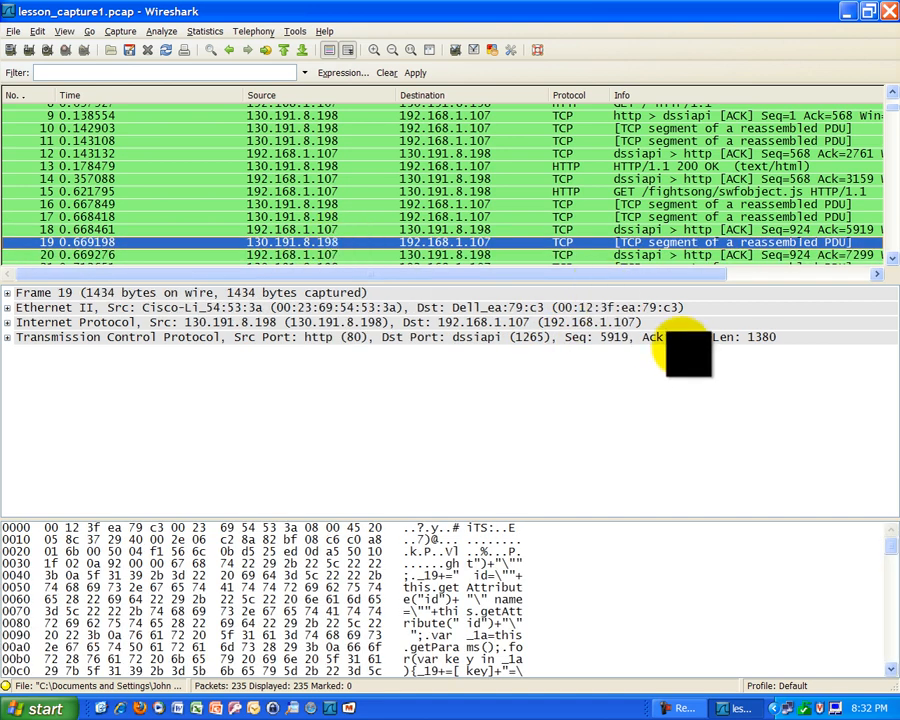
pyautogui.moveTo(240, 248)
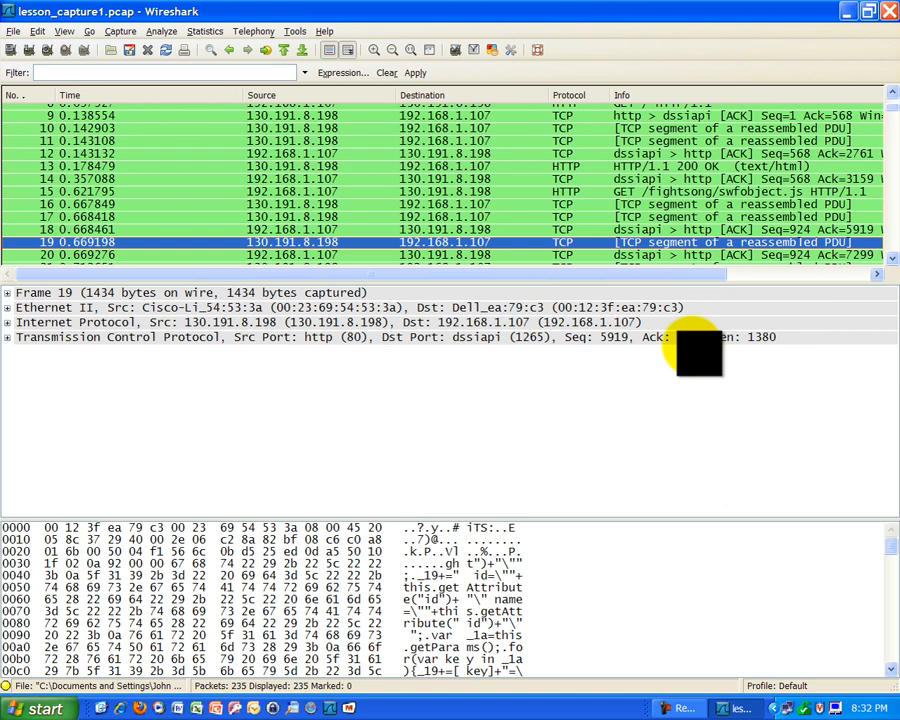
pyautogui.moveTo(700, 336)
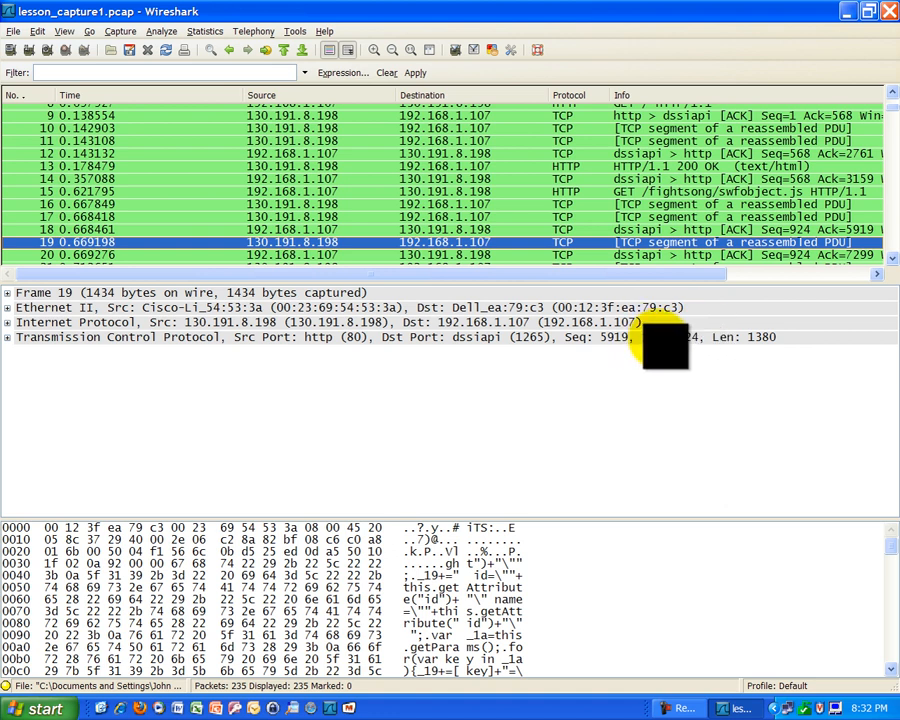
pyautogui.moveTo(320, 210)
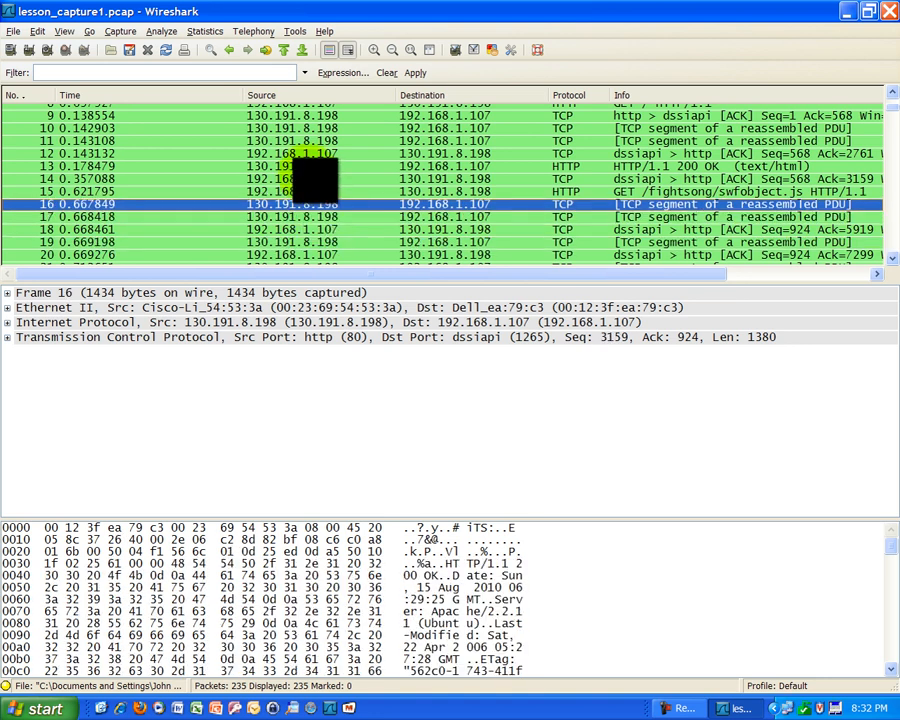
# Step: Select frame 19, the server segment with Seq 5919, Ack 924, Len 1380
pyautogui.click(450, 164)
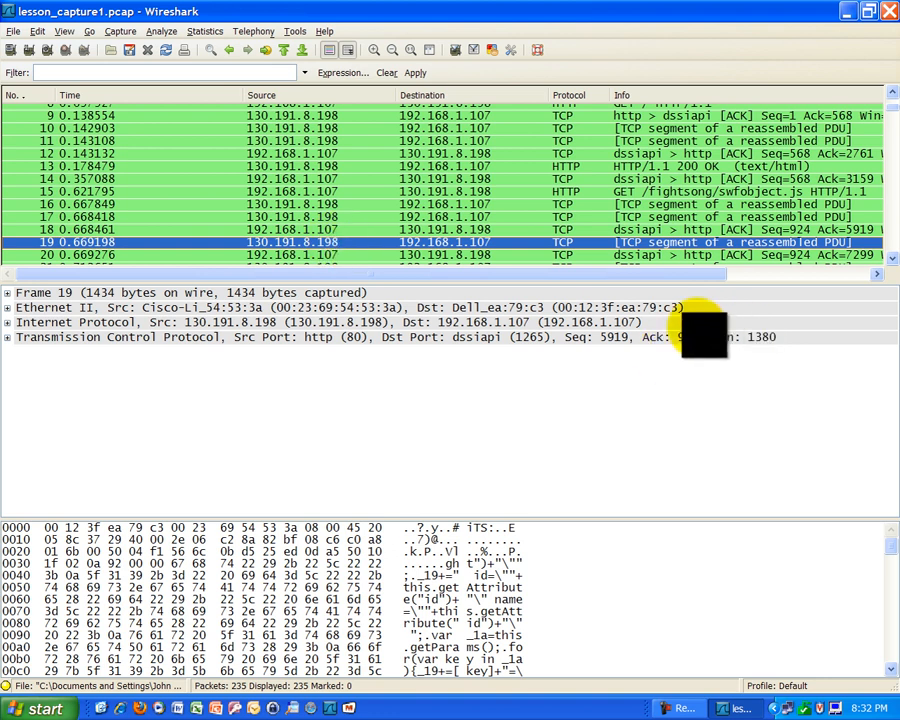
pyautogui.moveTo(664, 316)
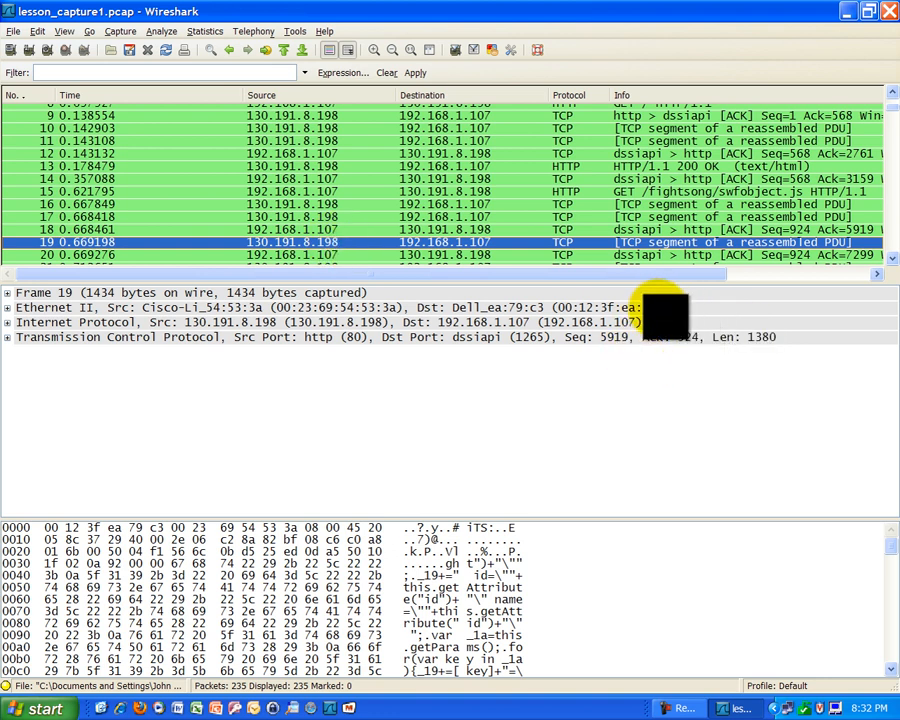
pyautogui.moveTo(688, 344)
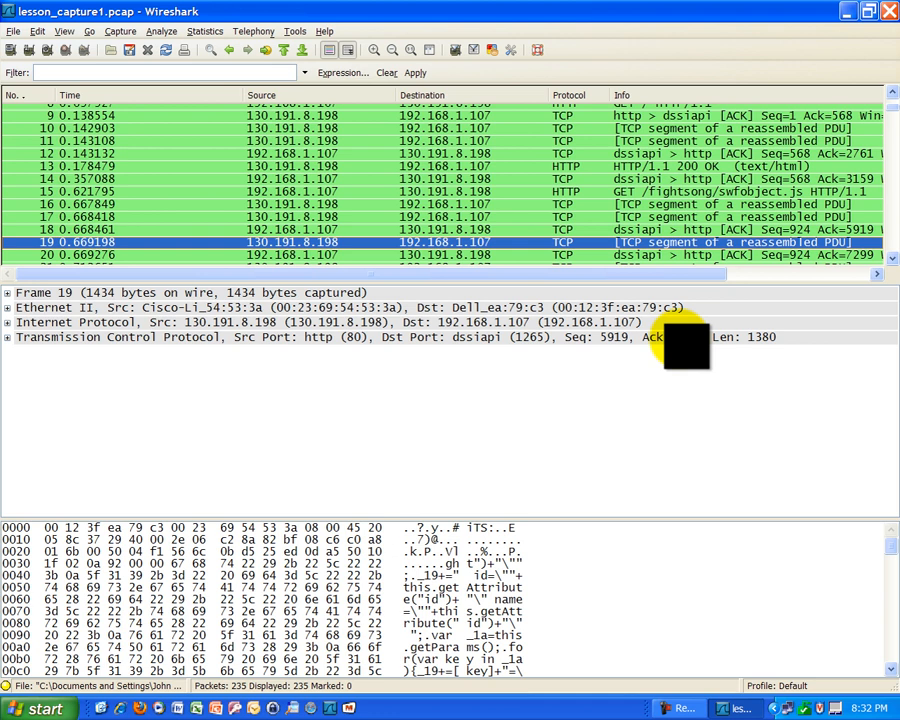
pyautogui.moveTo(696, 352)
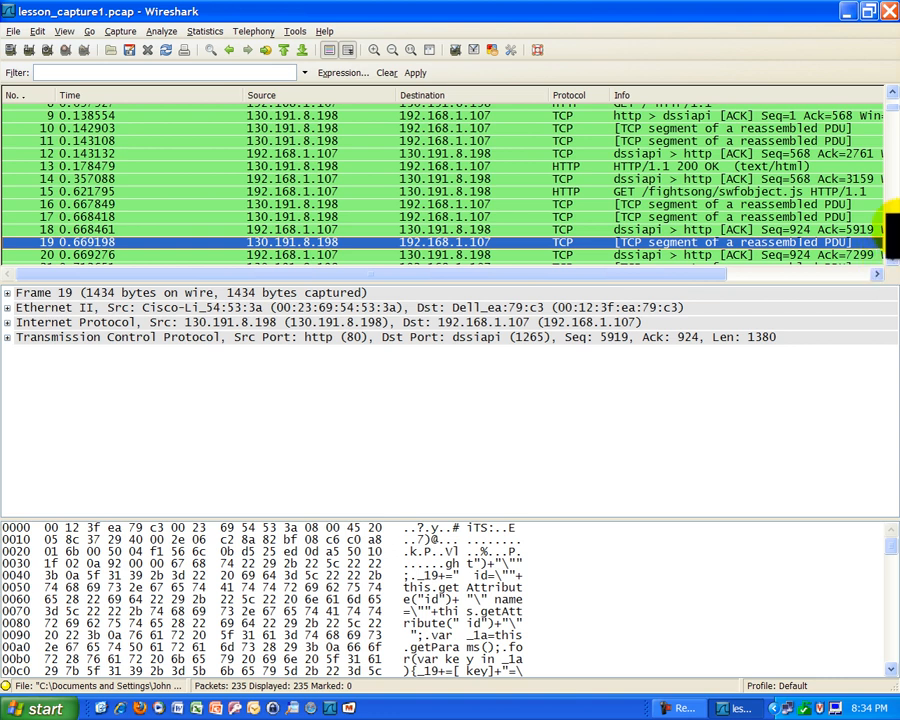
# Step: Scroll the packet list through frames 19–22 and back up to frame 17 (Seq 4539, Ack 924, Len 1380)
pyautogui.scroll(-3)
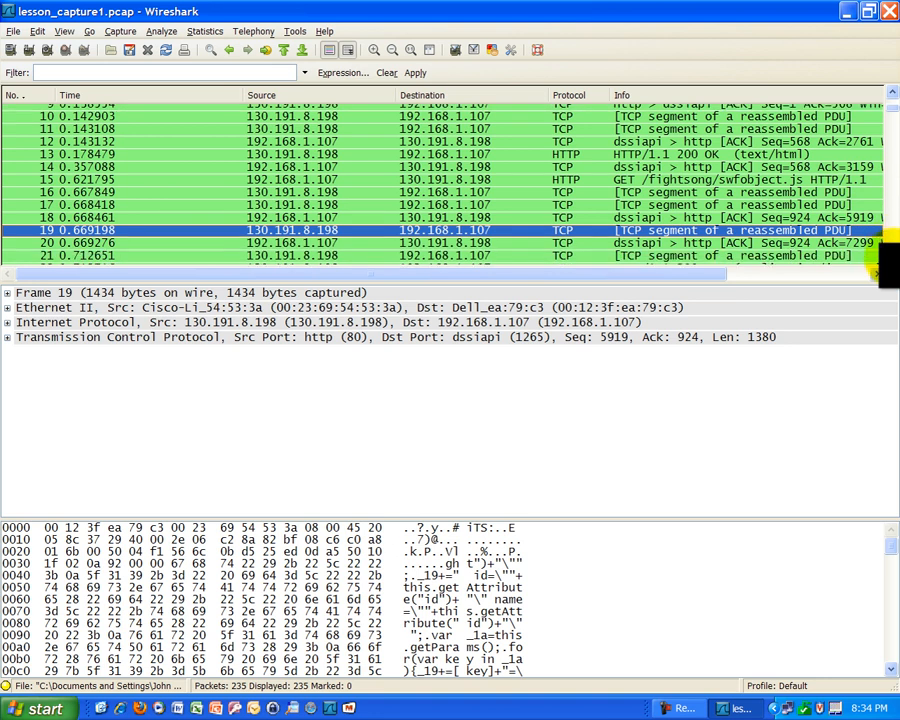
pyautogui.scroll(-3)
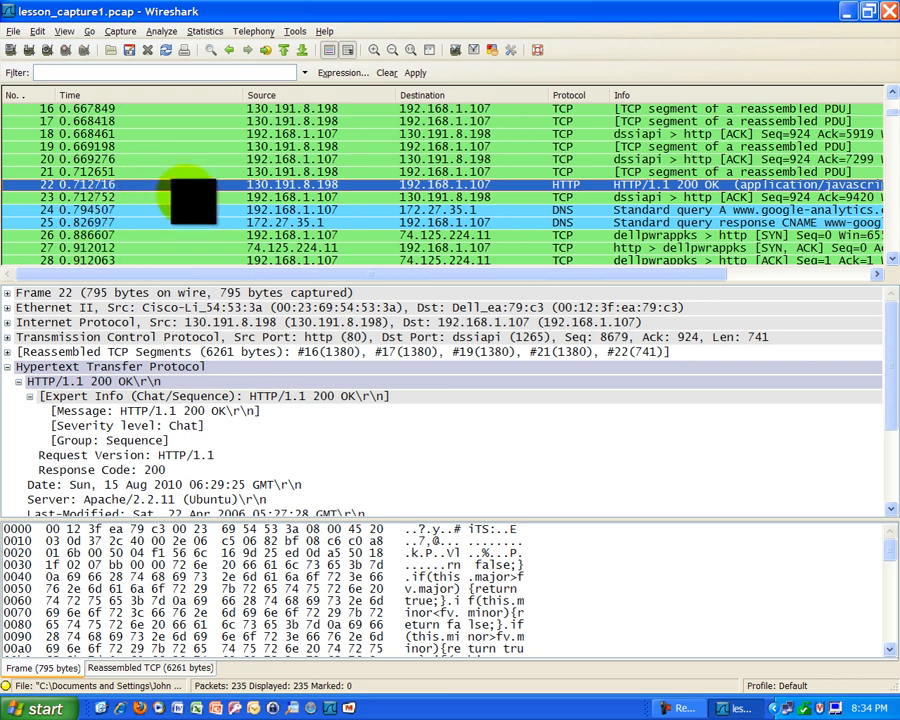
pyautogui.moveTo(280, 158)
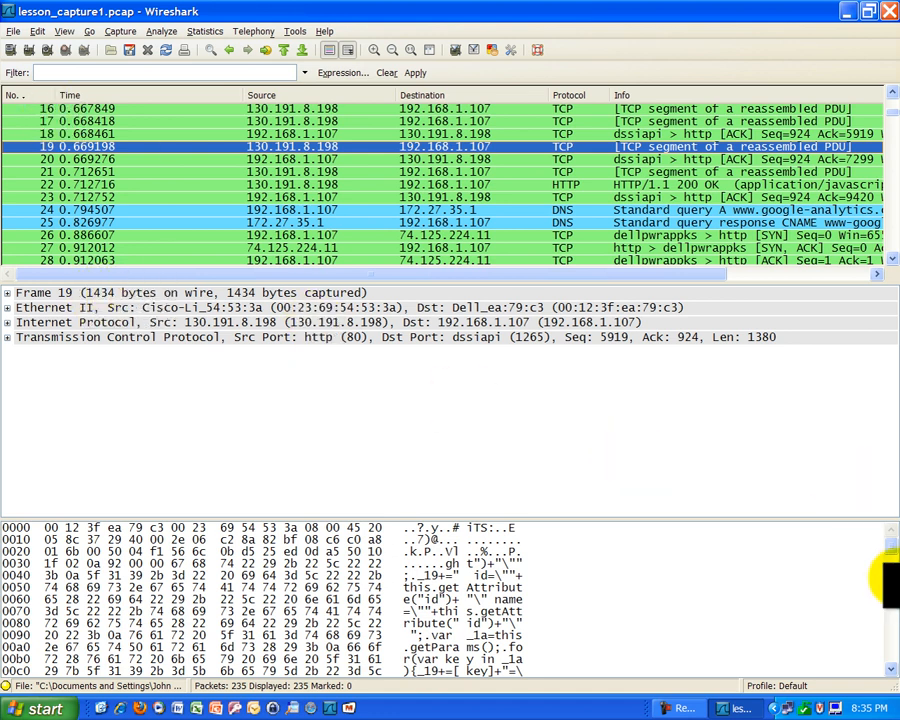
pyautogui.scroll(-3)
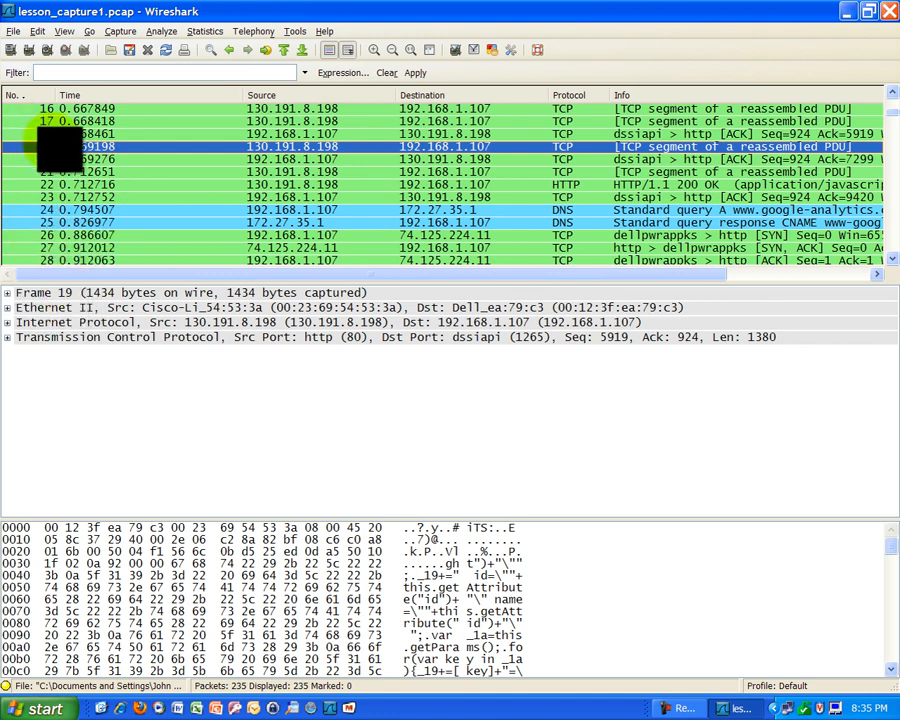
pyautogui.moveTo(160, 240)
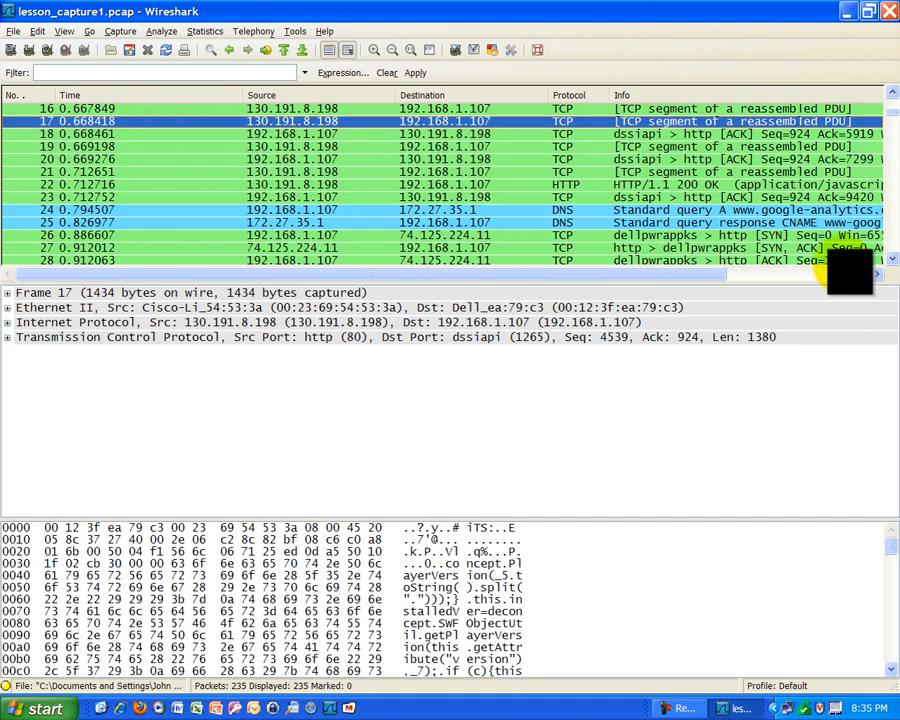
pyautogui.scroll(3)
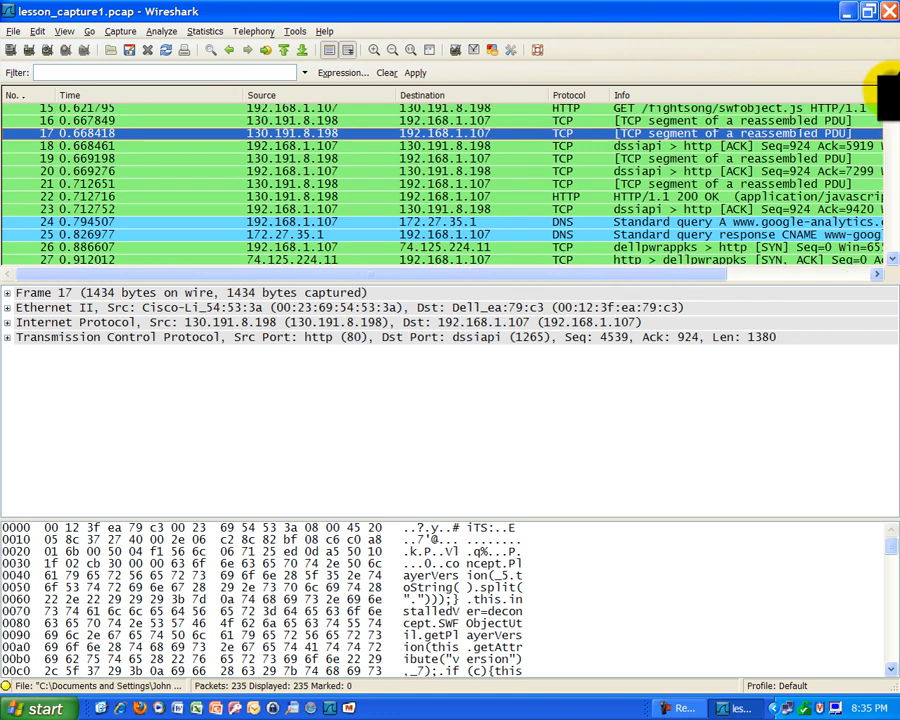
pyautogui.scroll(3)
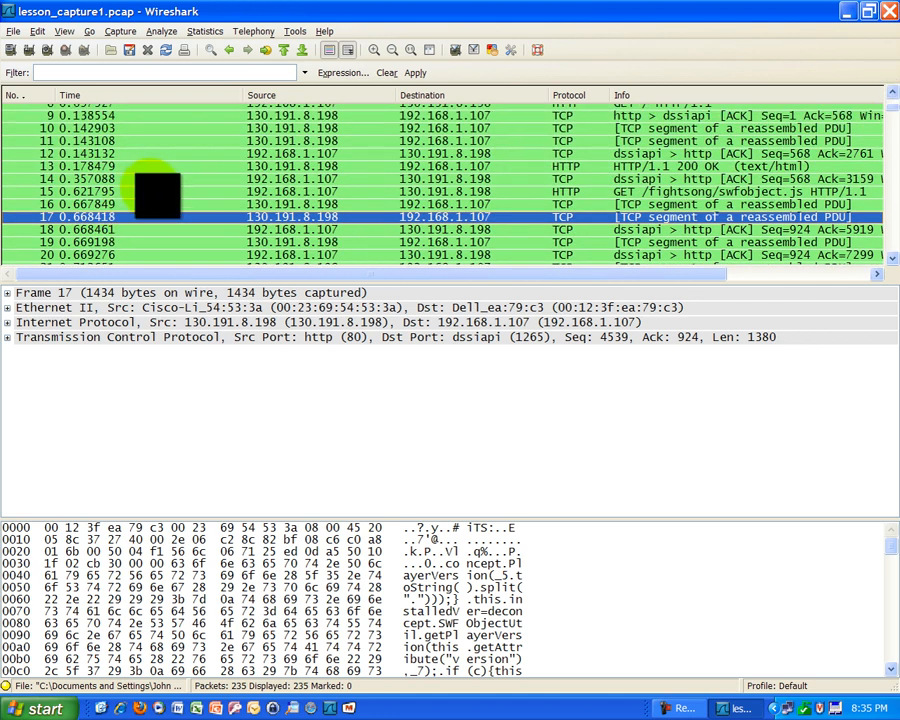
# Step: Select frame 15, the HTTP GET for /fightsong/swfobject.js (Seq 568, Ack 3159, Len 356)
pyautogui.click(450, 204)
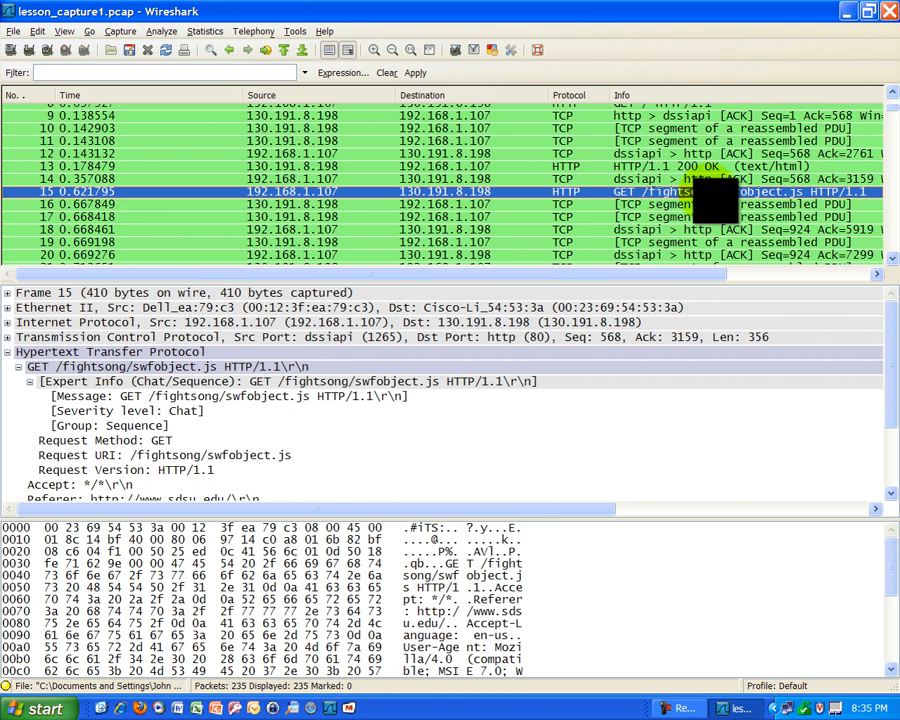
pyautogui.moveTo(480, 486)
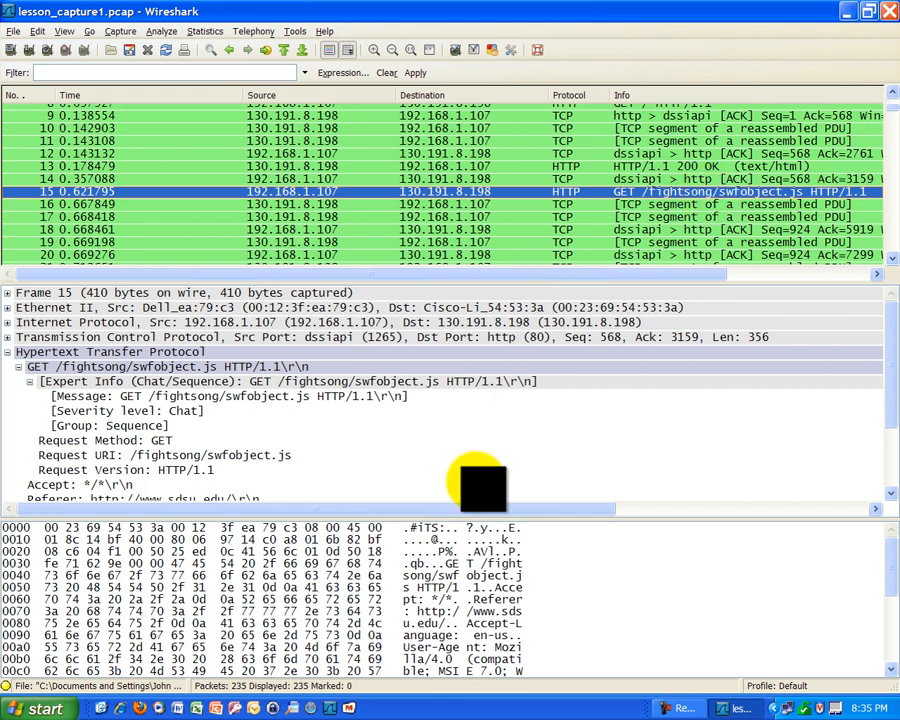
pyautogui.moveTo(630, 216)
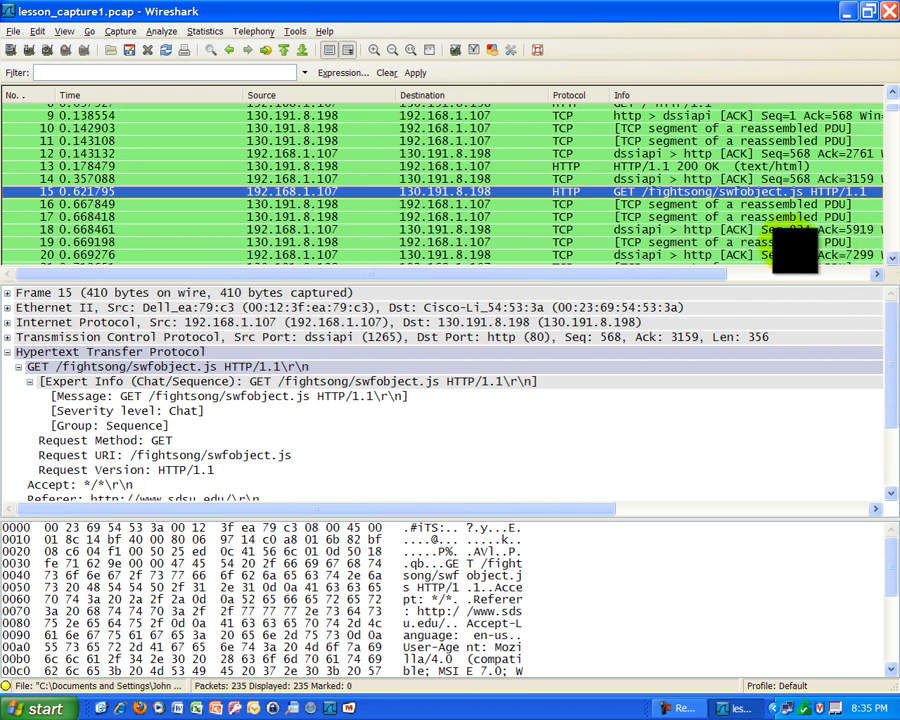
pyautogui.moveTo(730, 614)
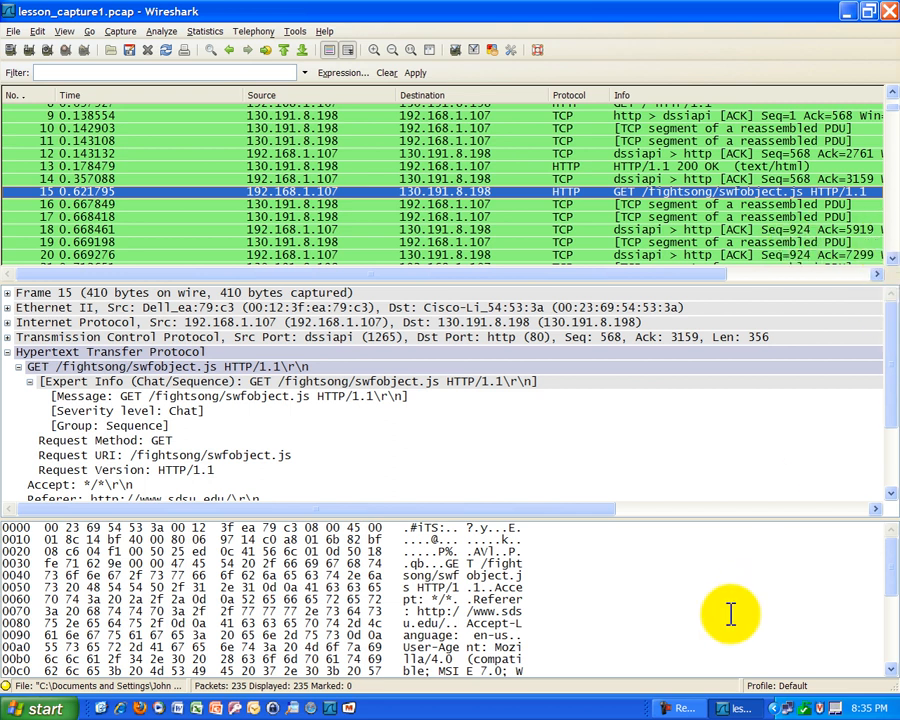